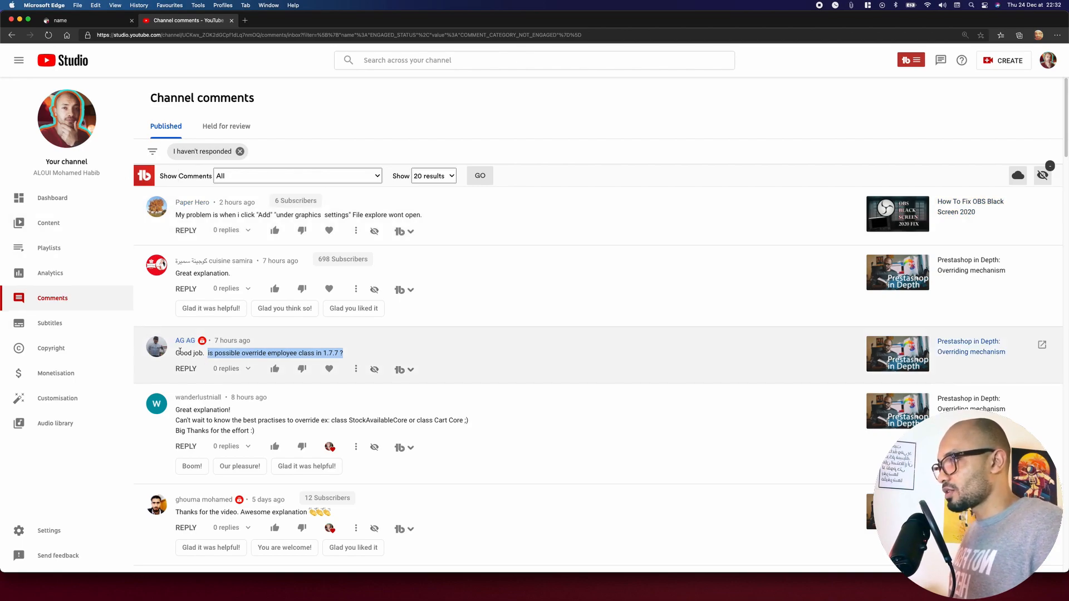
pyautogui.moveTo(98, 339)
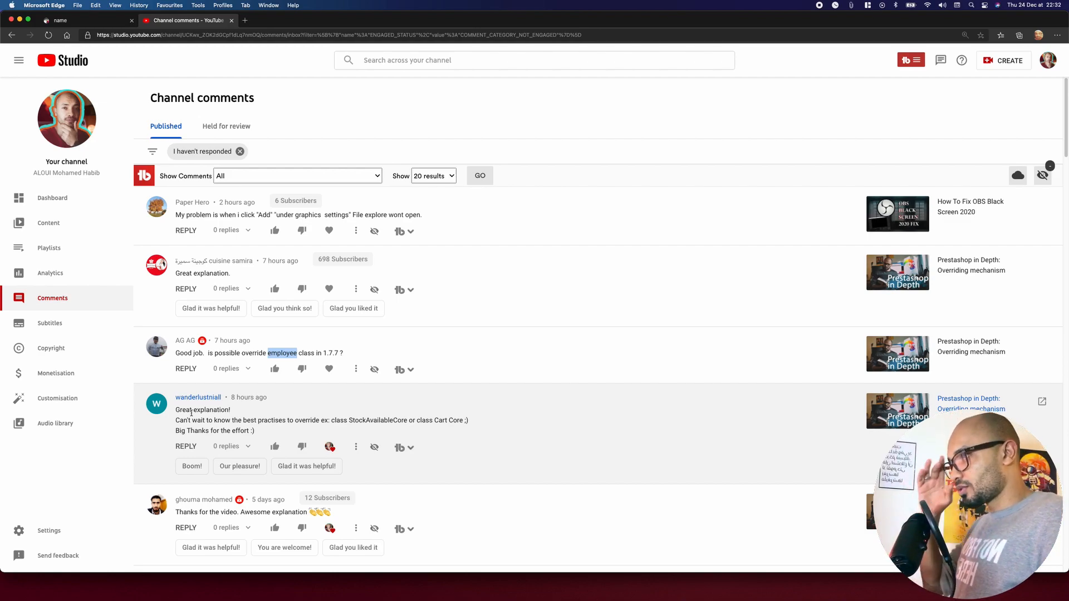
# Scroll down the current page, then bring up the localhost PrestaShop storefront home page.
pyautogui.scroll(-3)
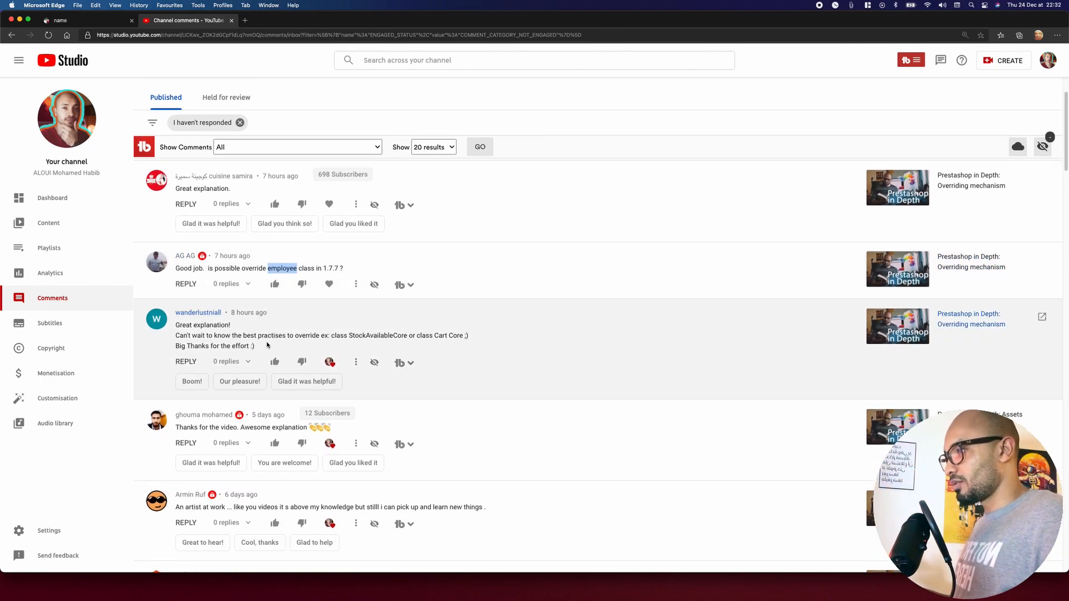
pyautogui.scroll(-3)
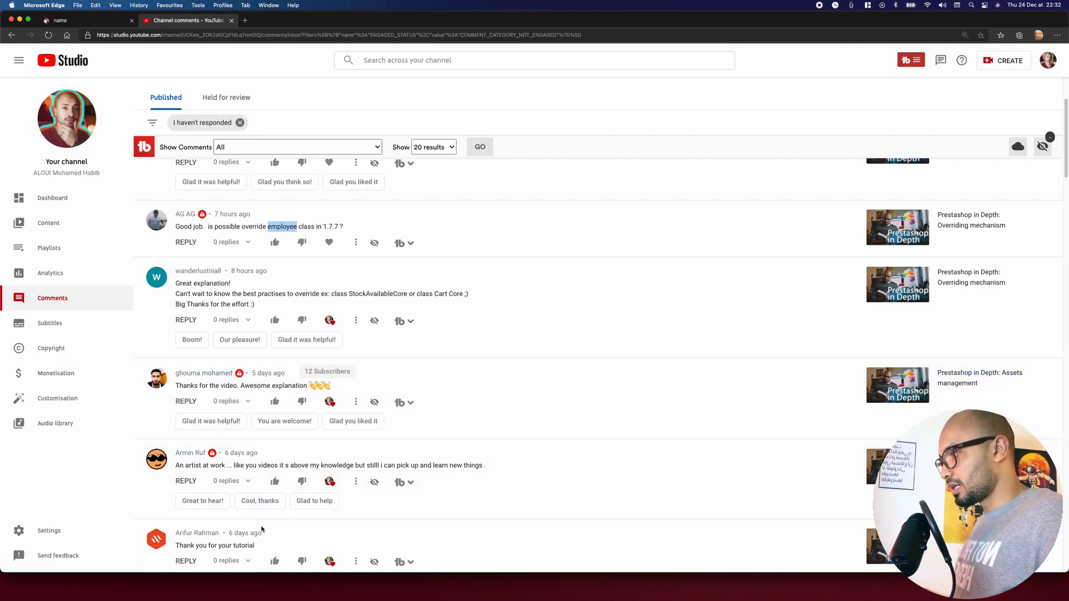
pyautogui.scroll(-3)
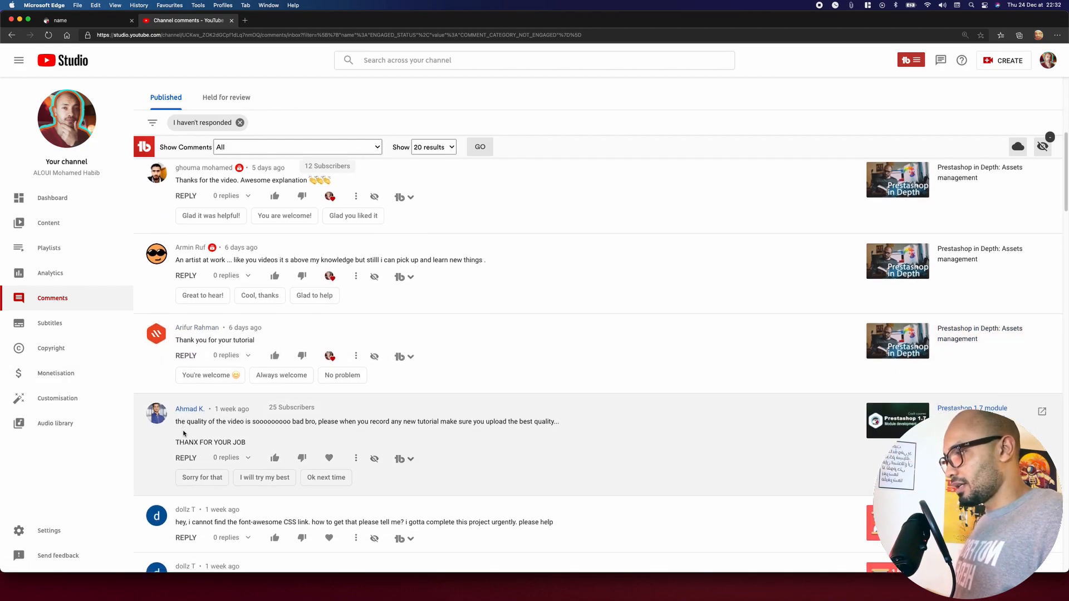
pyautogui.scroll(-3)
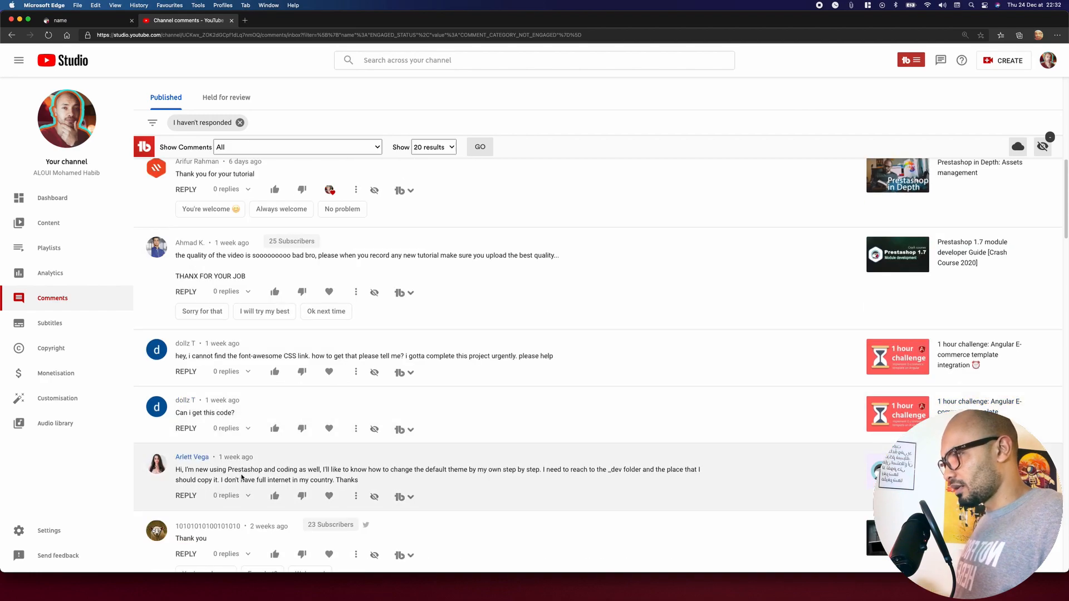
pyautogui.scroll(-3)
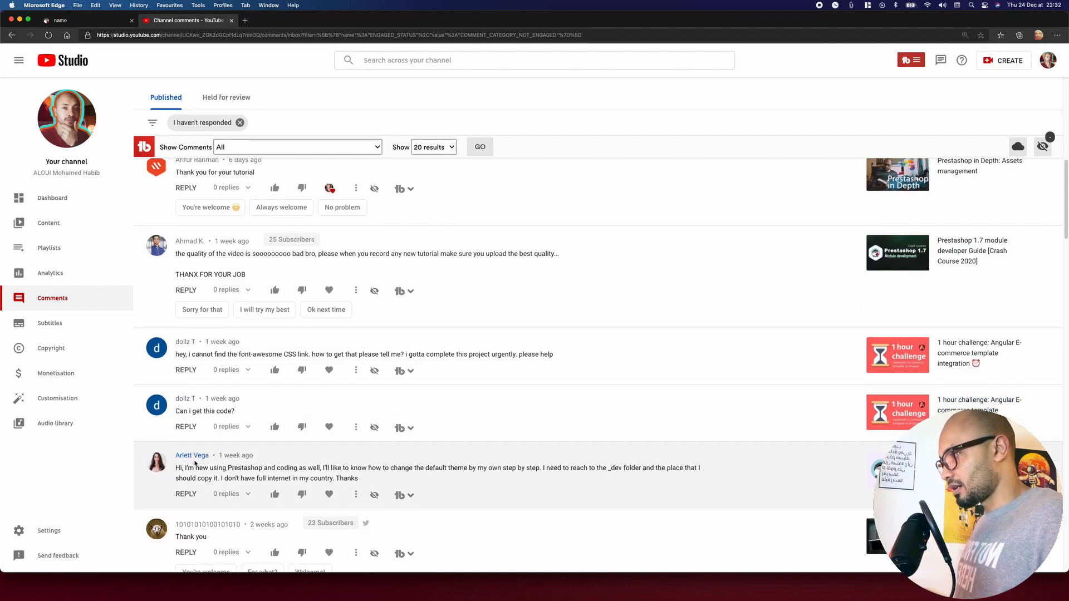
pyautogui.scroll(-3)
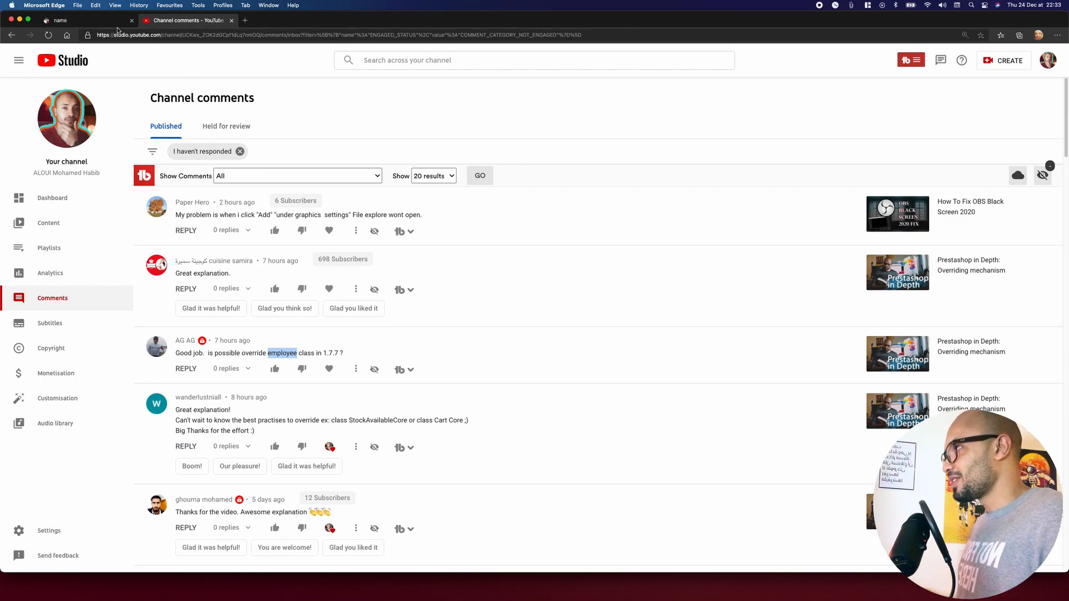
pyautogui.click(81, 20)
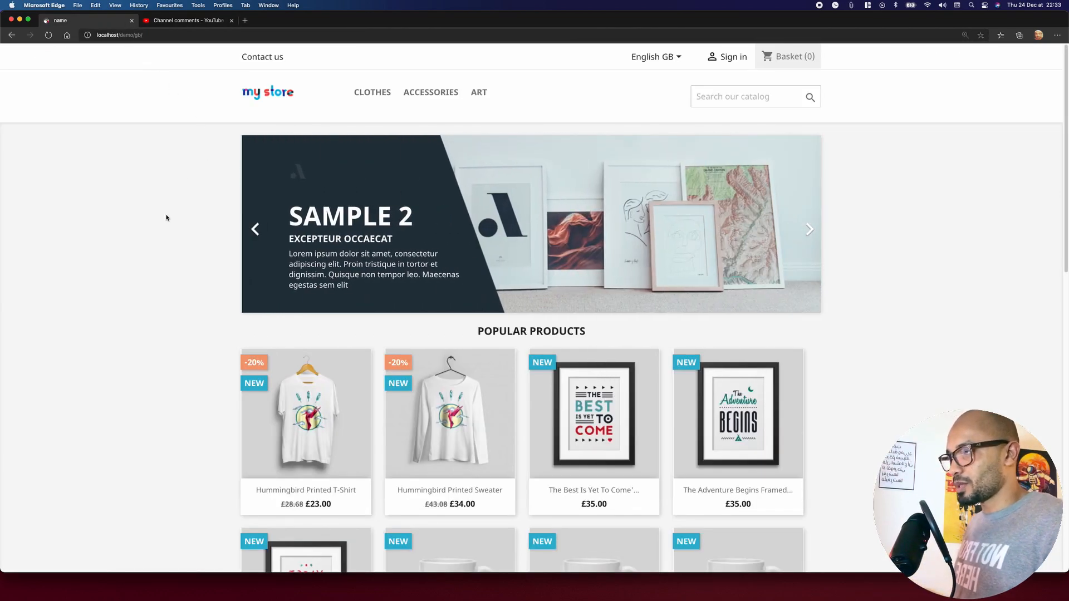
pyautogui.click(808, 230)
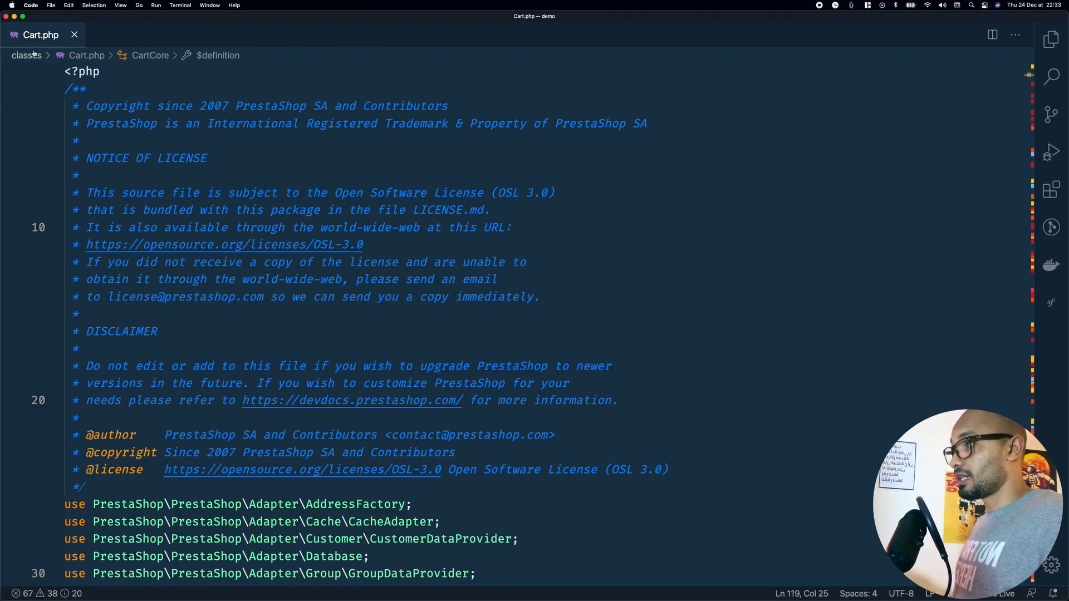
pyautogui.moveTo(26, 55)
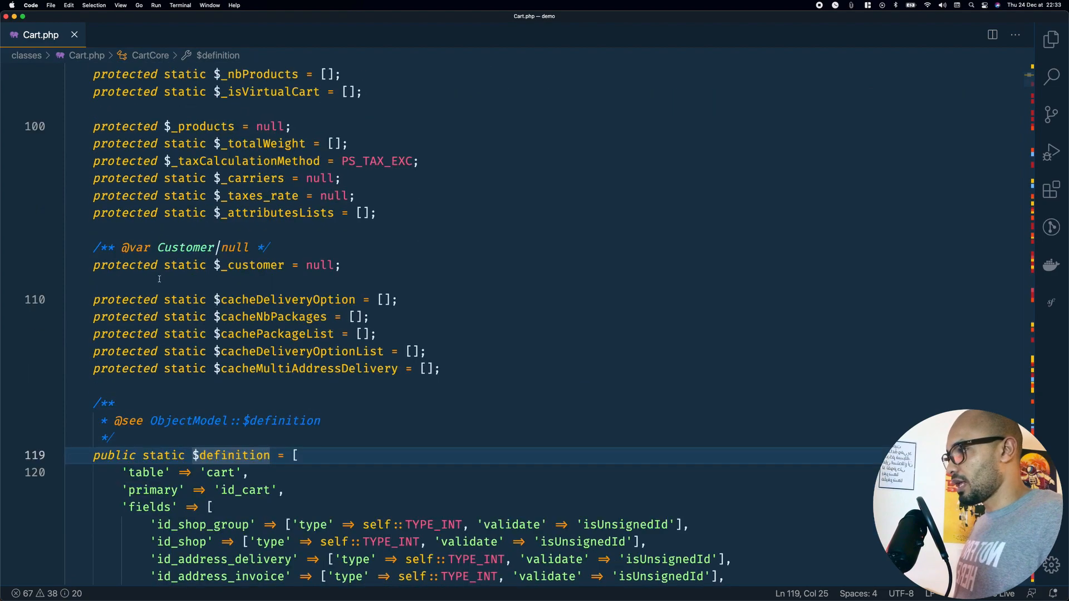
# Scroll through core Cart.php and reveal the override classes folder in the Explorer.
pyautogui.scroll(-3)
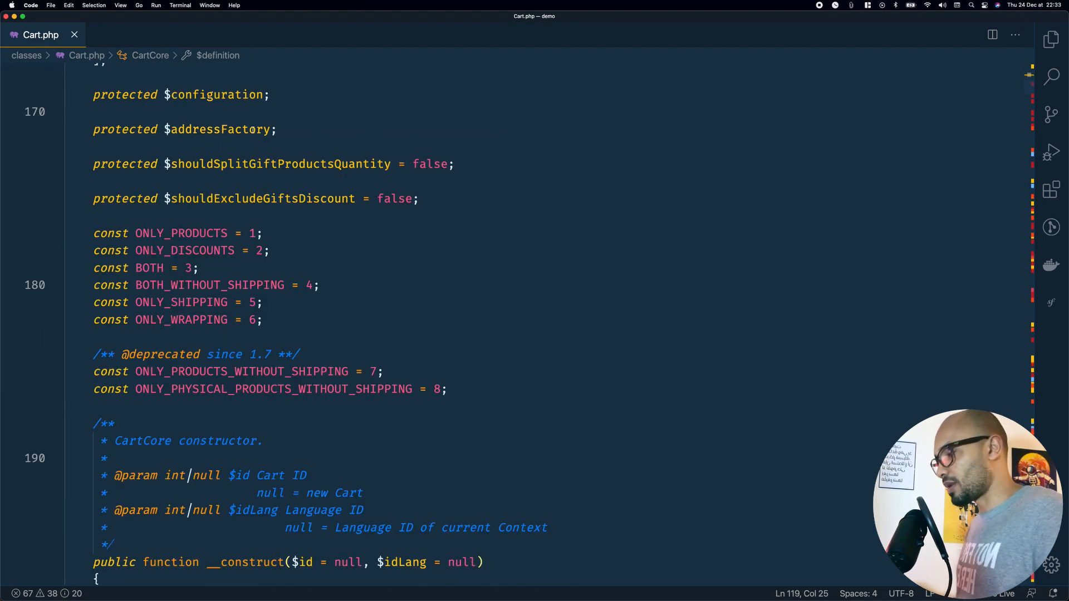
pyautogui.click(1052, 39)
pyautogui.write('override')
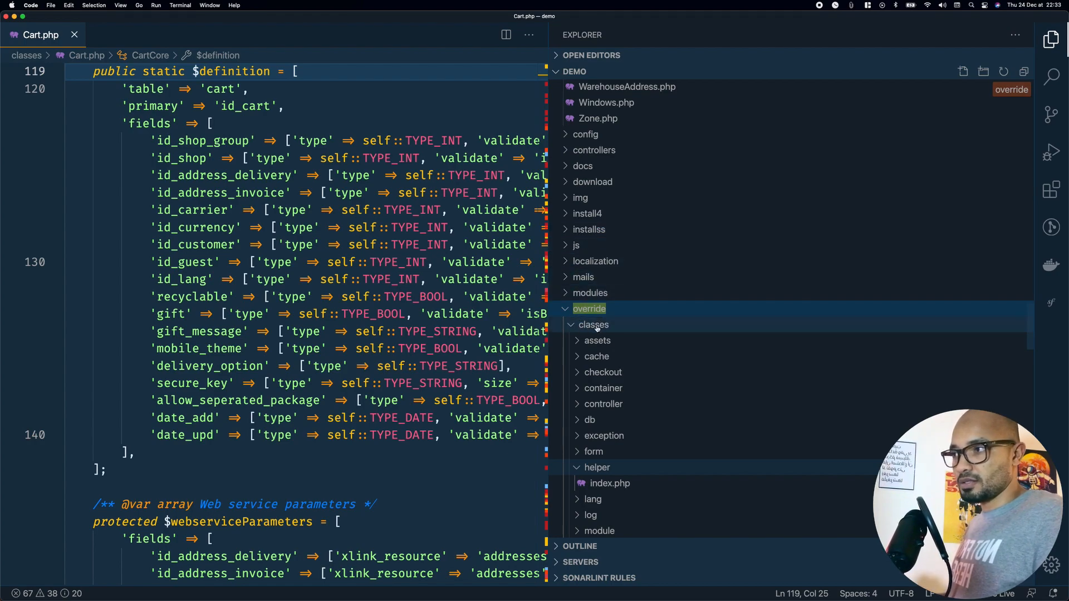
# Create a new Cart.php file inside override/classes, glancing at the core Cart class.
pyautogui.rightClick(592, 324)
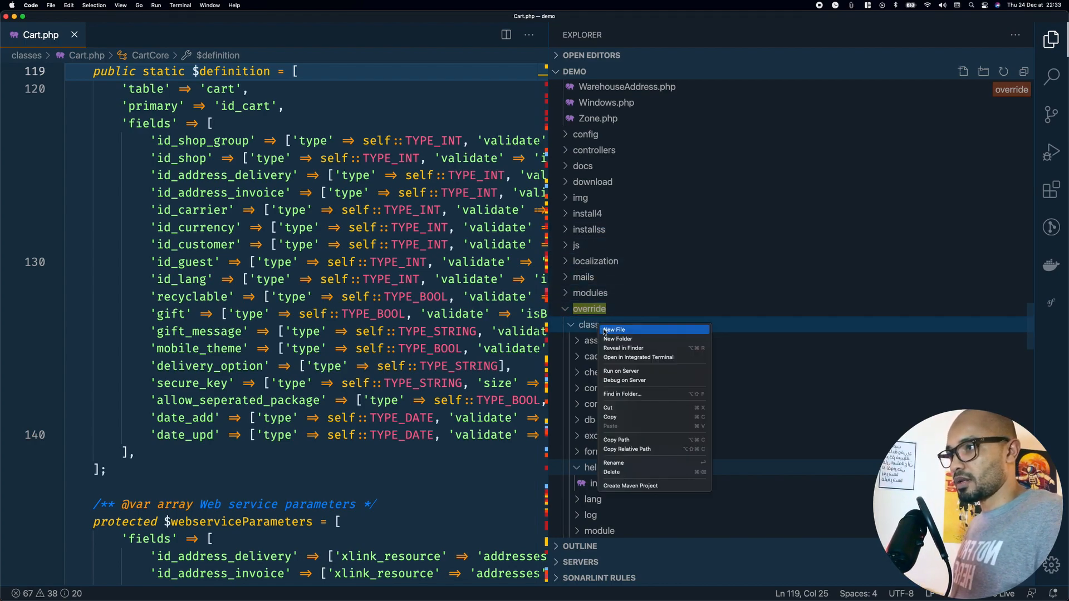
pyautogui.click(613, 329)
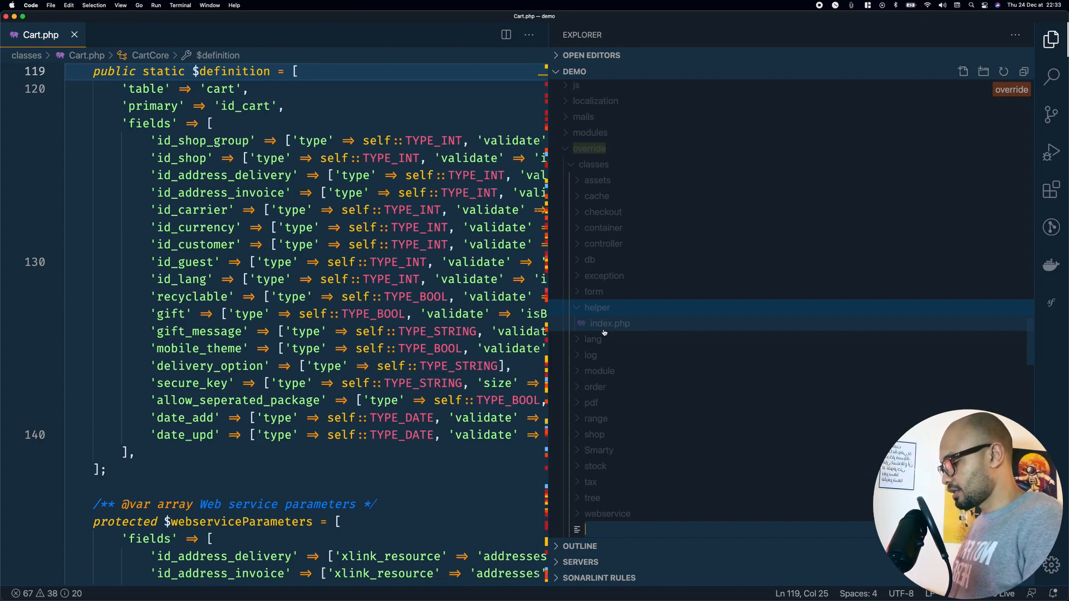
pyautogui.write('Cart.php')
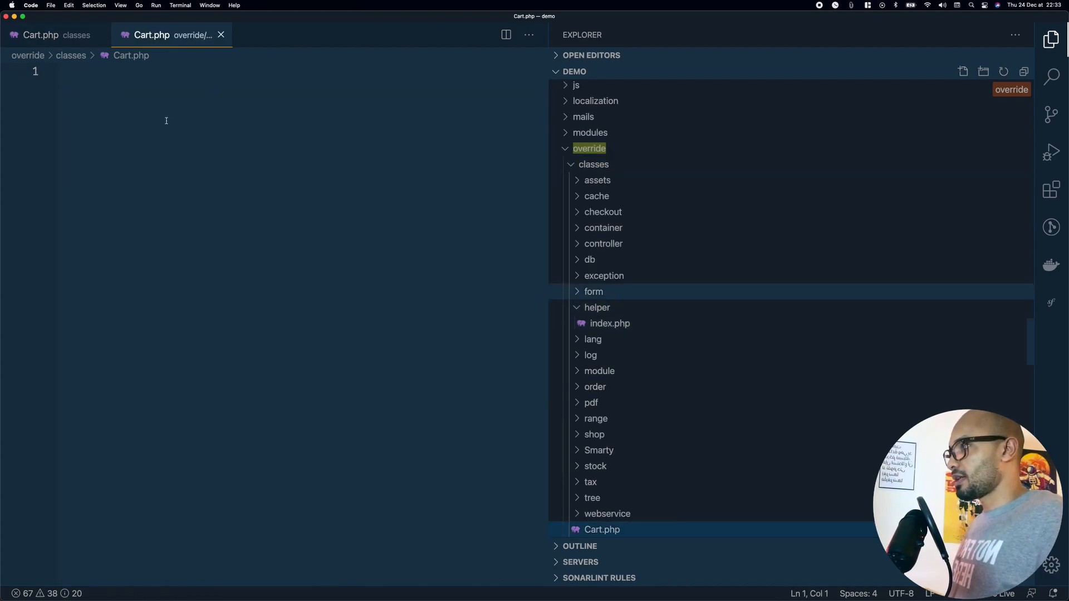
pyautogui.click(41, 35)
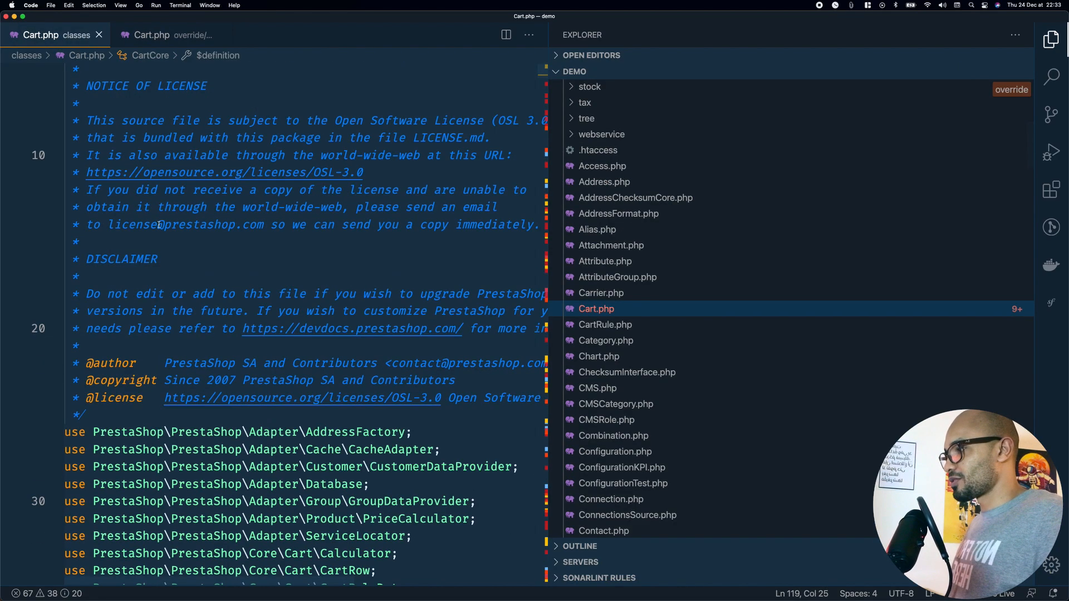
pyautogui.scroll(-3)
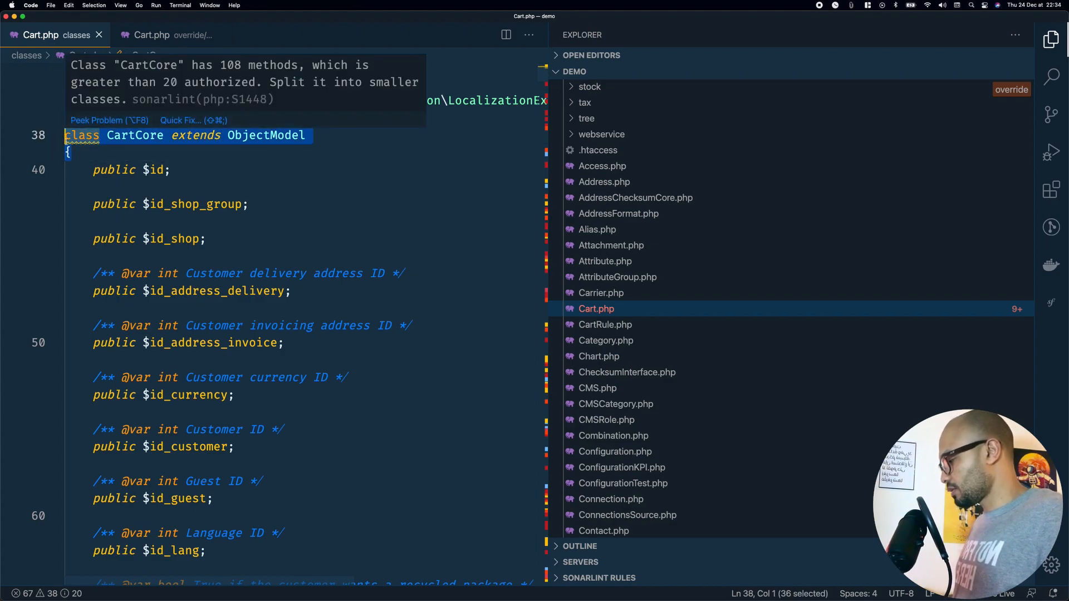
pyautogui.click(151, 35)
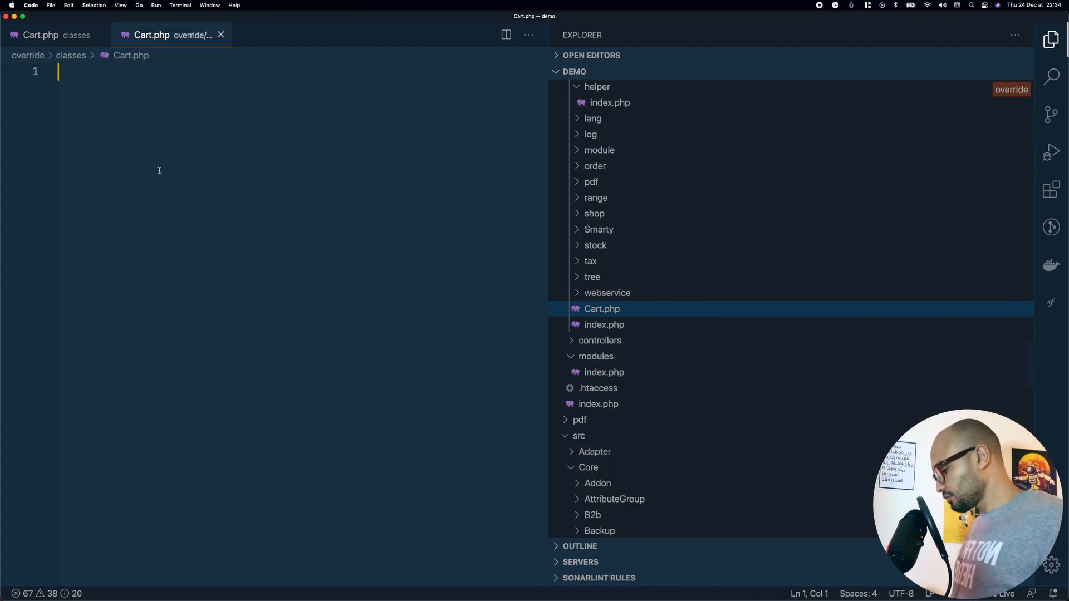
# Write <?php with class Cart extends CartCore { } in the override file.
pyautogui.write('<?php')
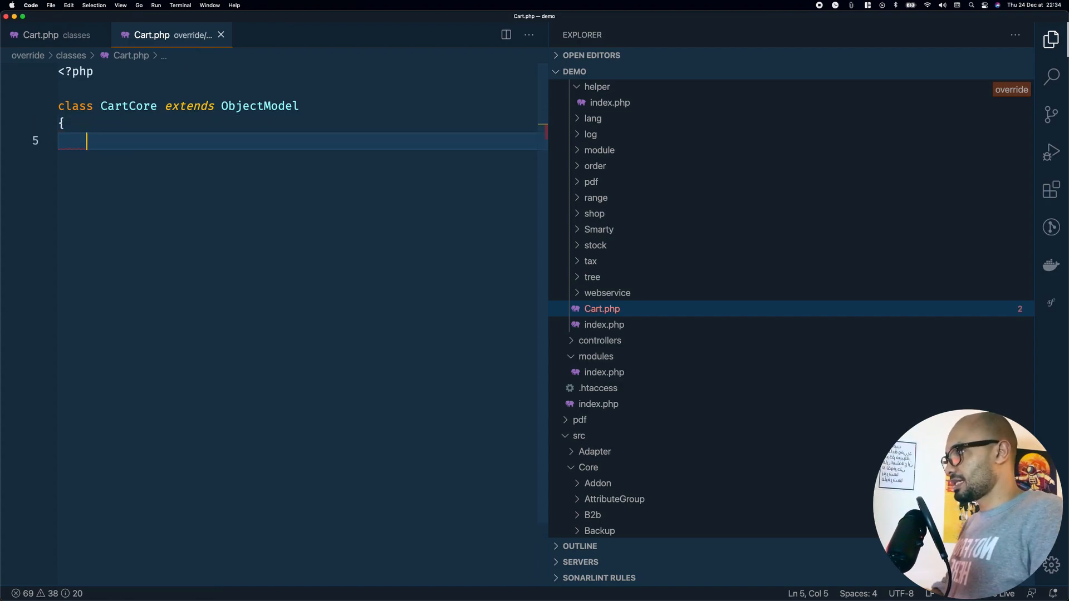
pyautogui.write('}')
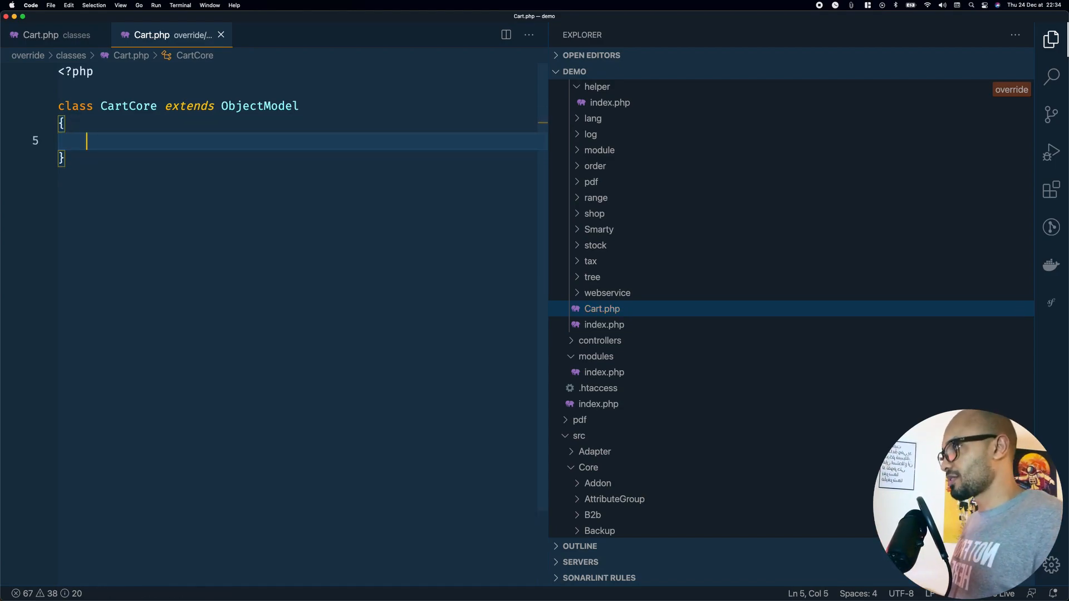
pyautogui.moveTo(128, 106)
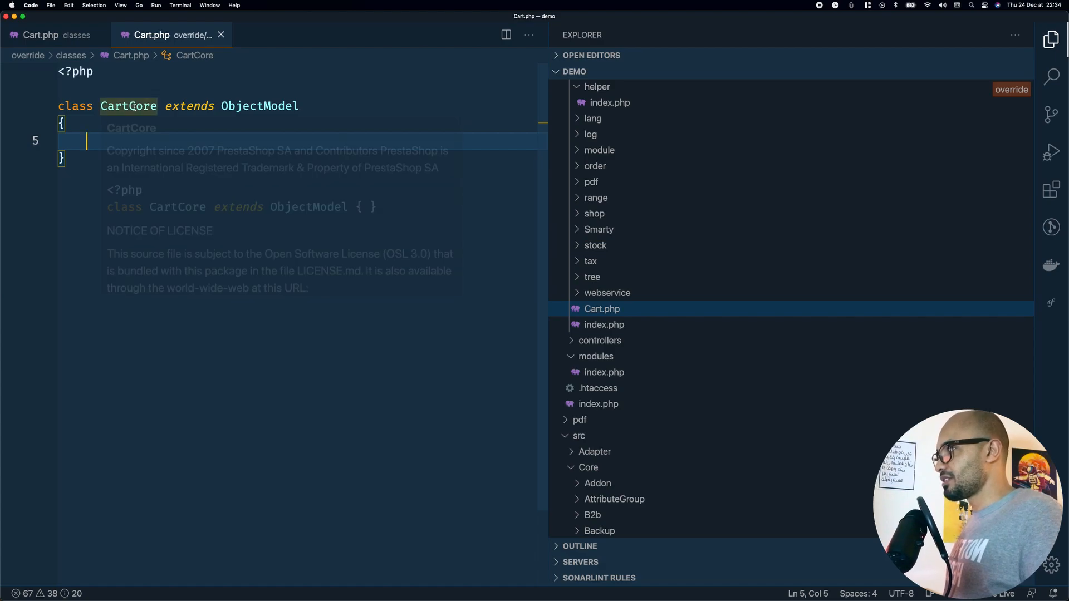
pyautogui.doubleClick(127, 106)
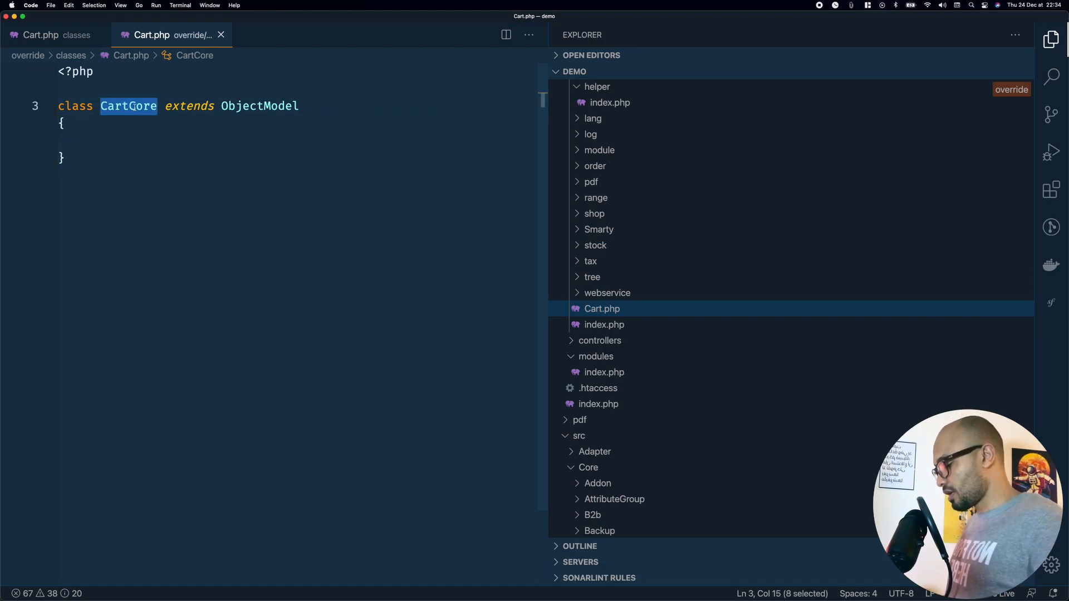
pyautogui.write('Cart')
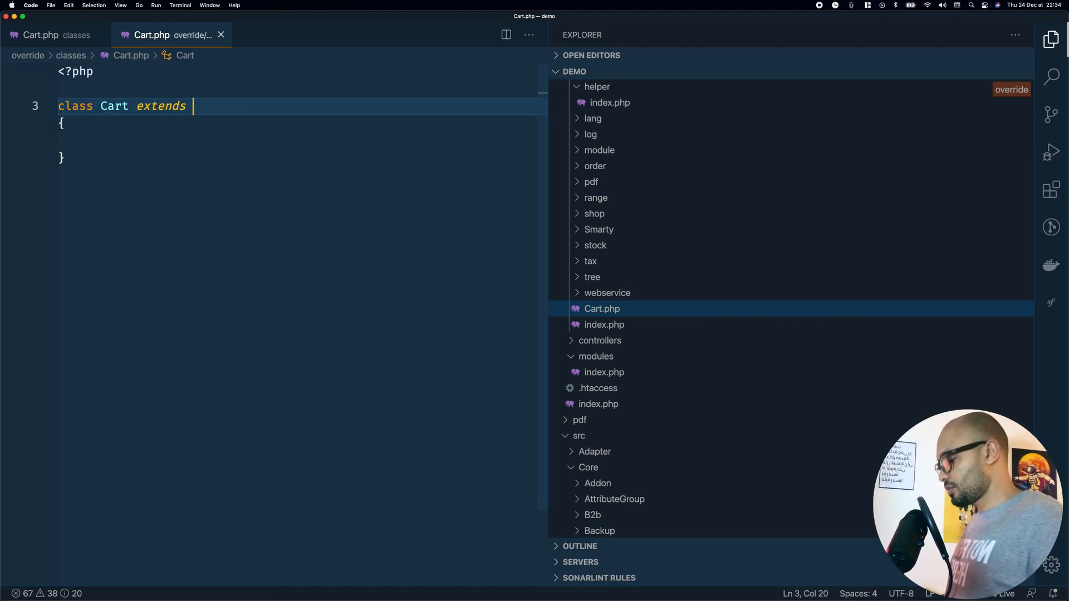
pyautogui.write('CartCore')
pyautogui.write('/**')
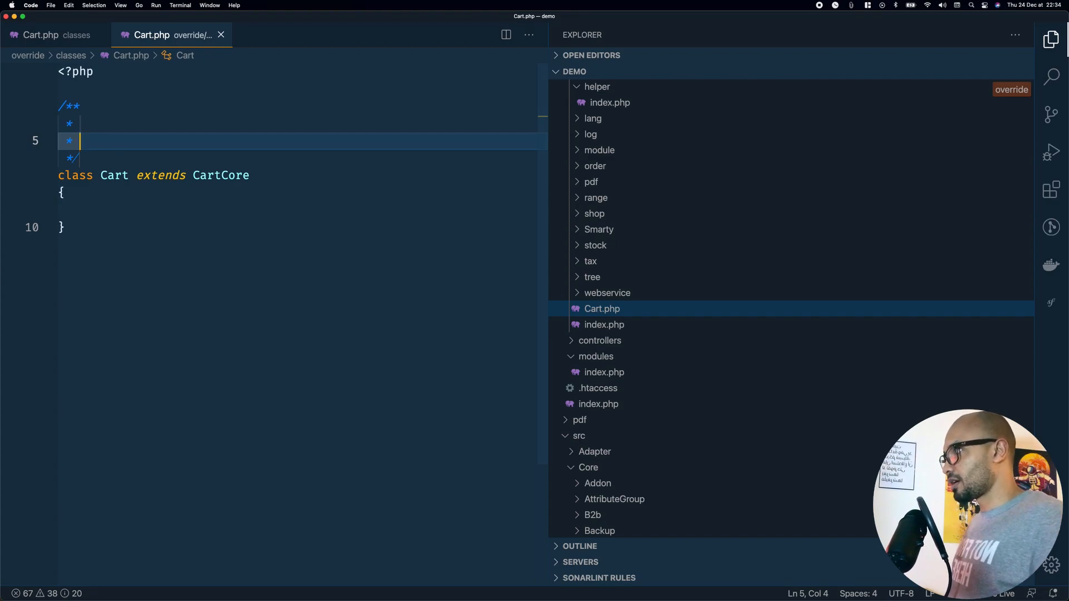
# Note ObjectModel, cartCore and Cart on separate docblock lines above the override class.
pyautogui.click(42, 35)
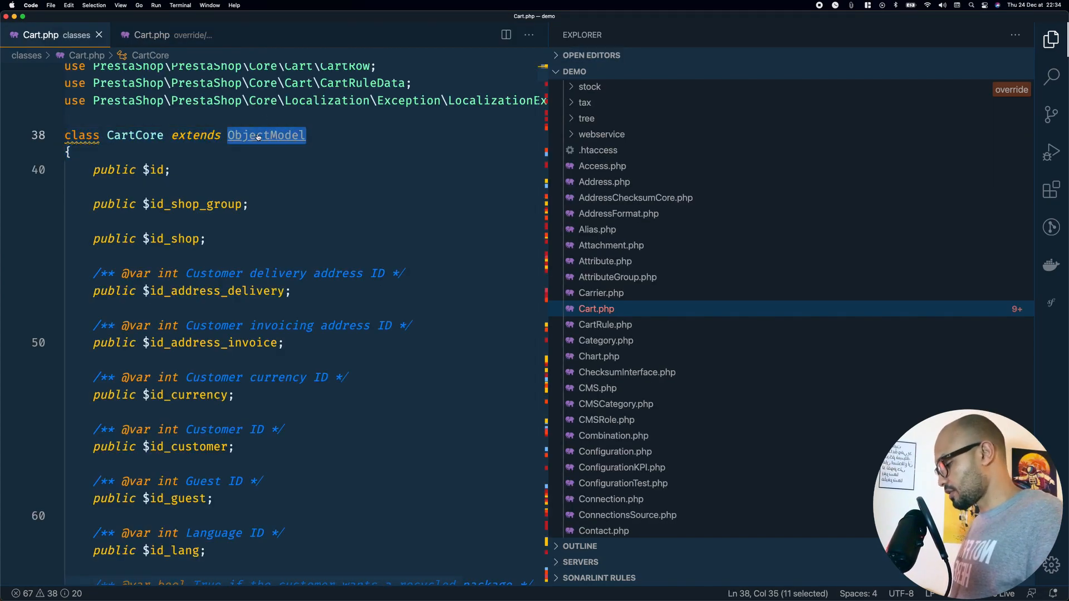
pyautogui.click(151, 35)
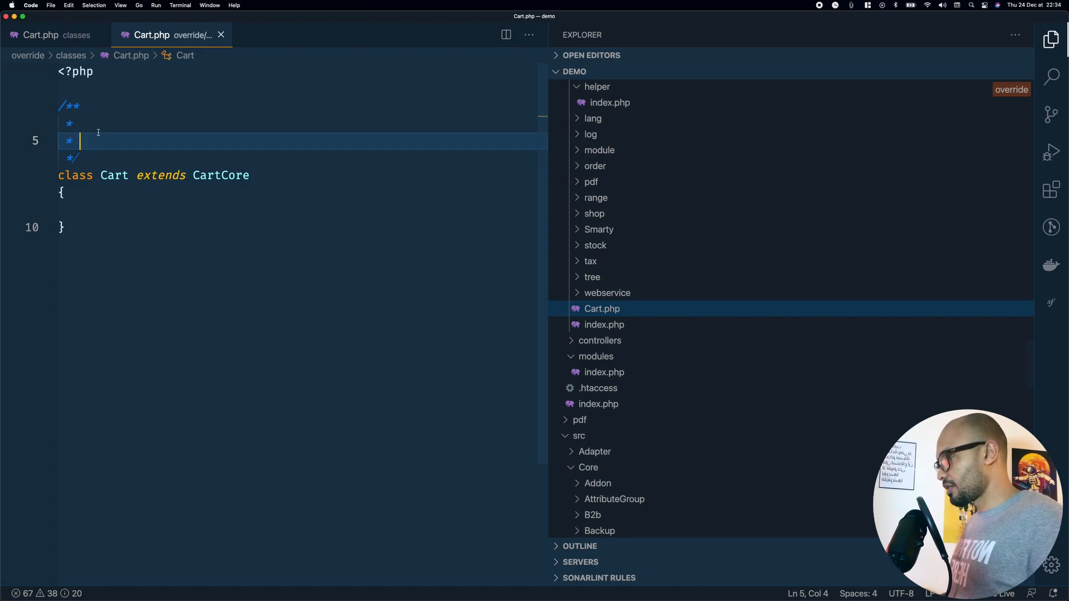
pyautogui.write('ObjectModel')
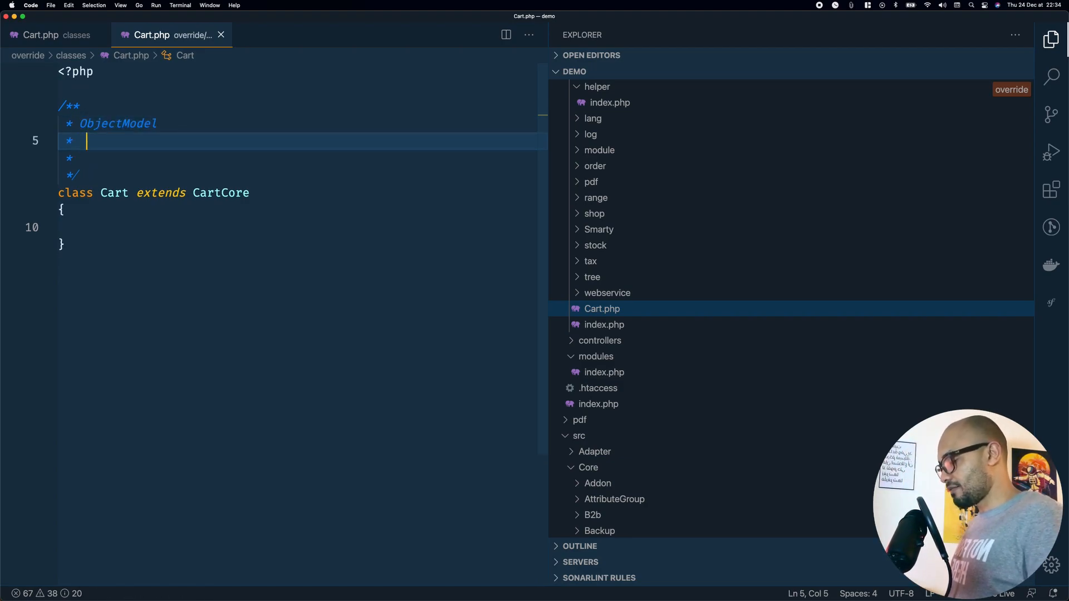
pyautogui.write('cartCore')
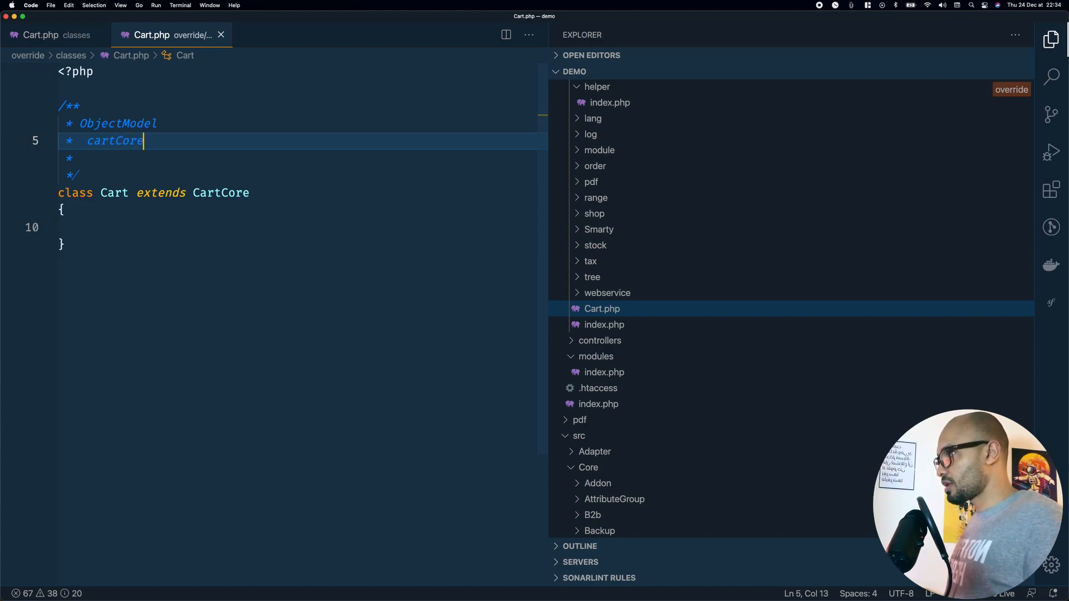
pyautogui.press('enter')
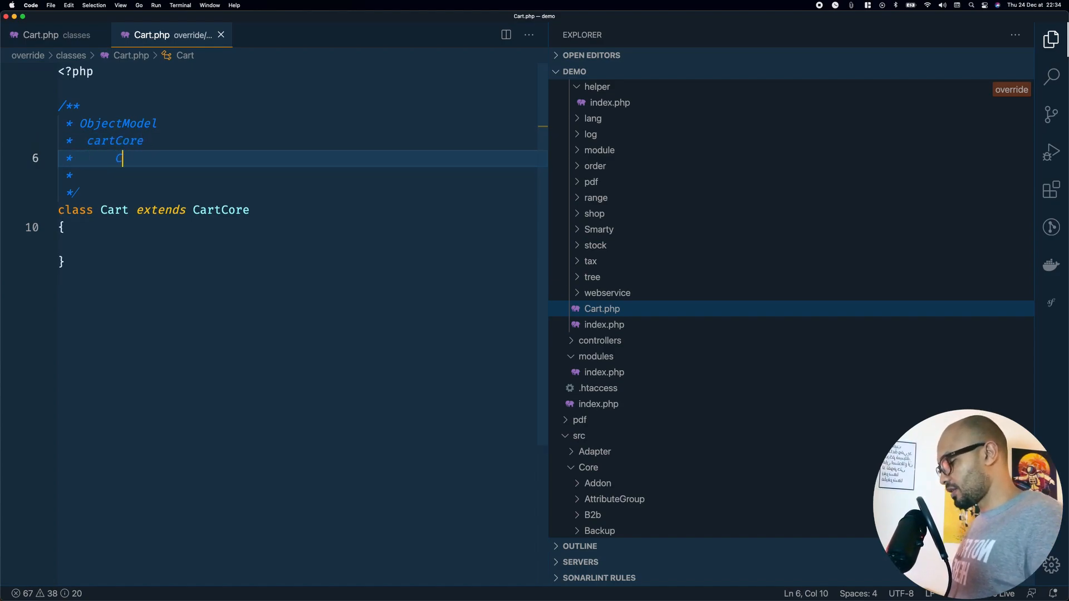
pyautogui.write('Cart')
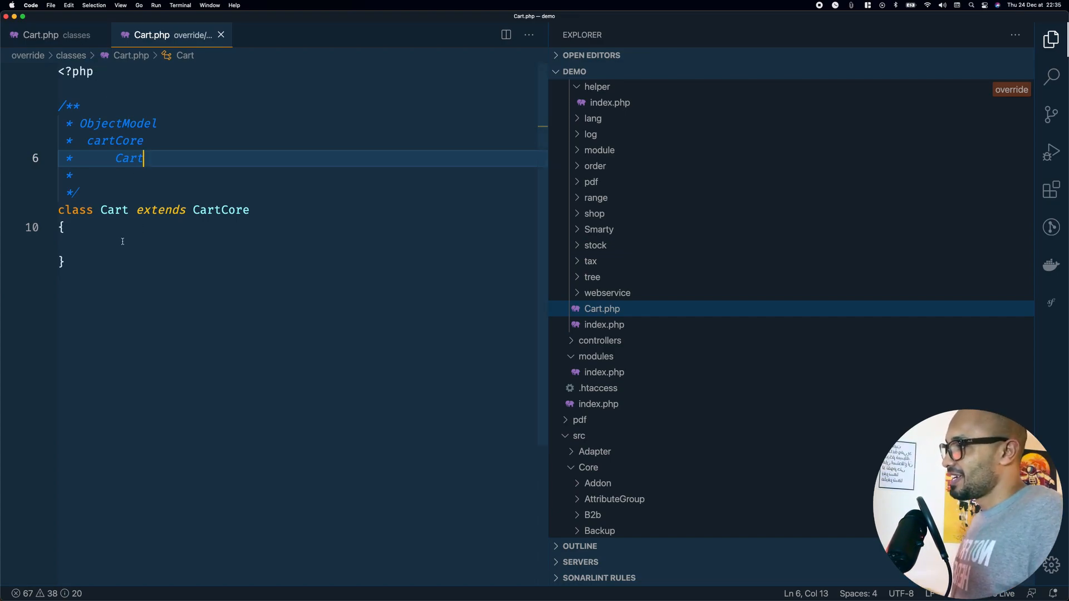
pyautogui.click(41, 34)
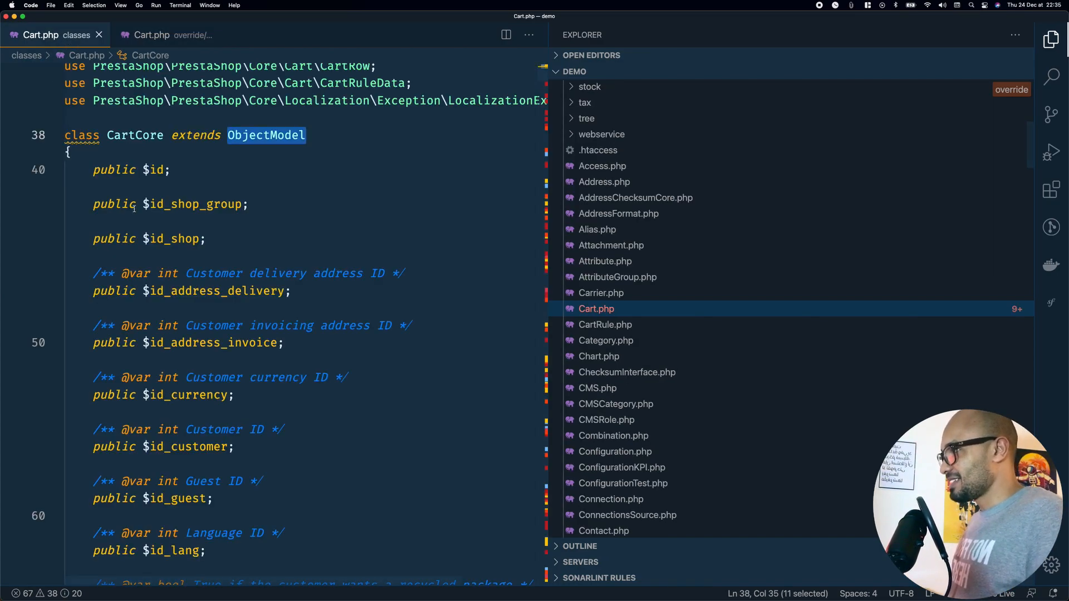
pyautogui.click(151, 34)
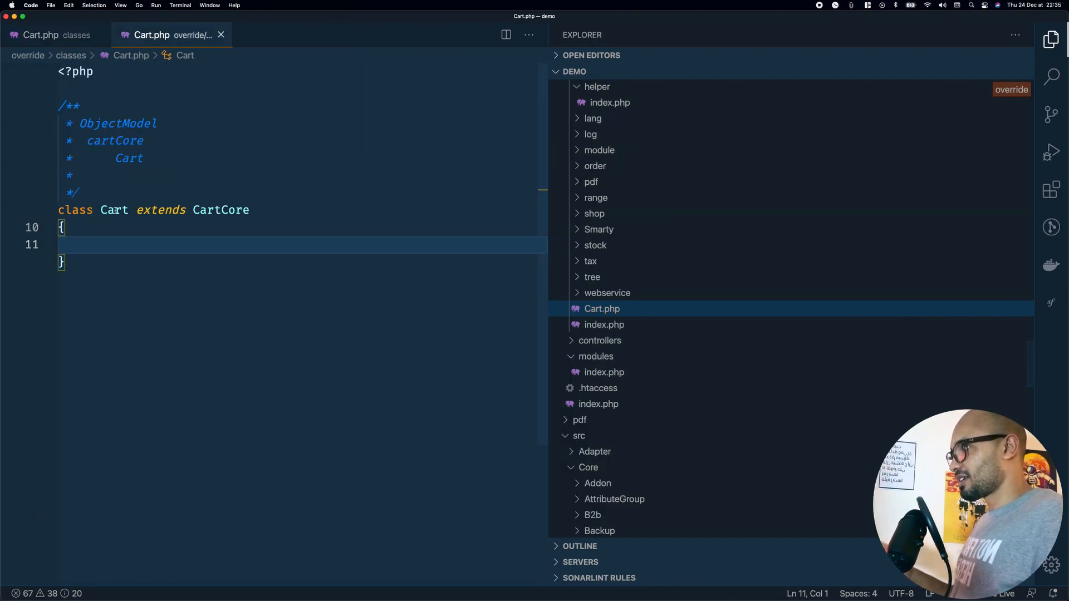
# Find CartCore's __construct method in core Cart.php by searching 'constr'.
pyautogui.click(41, 35)
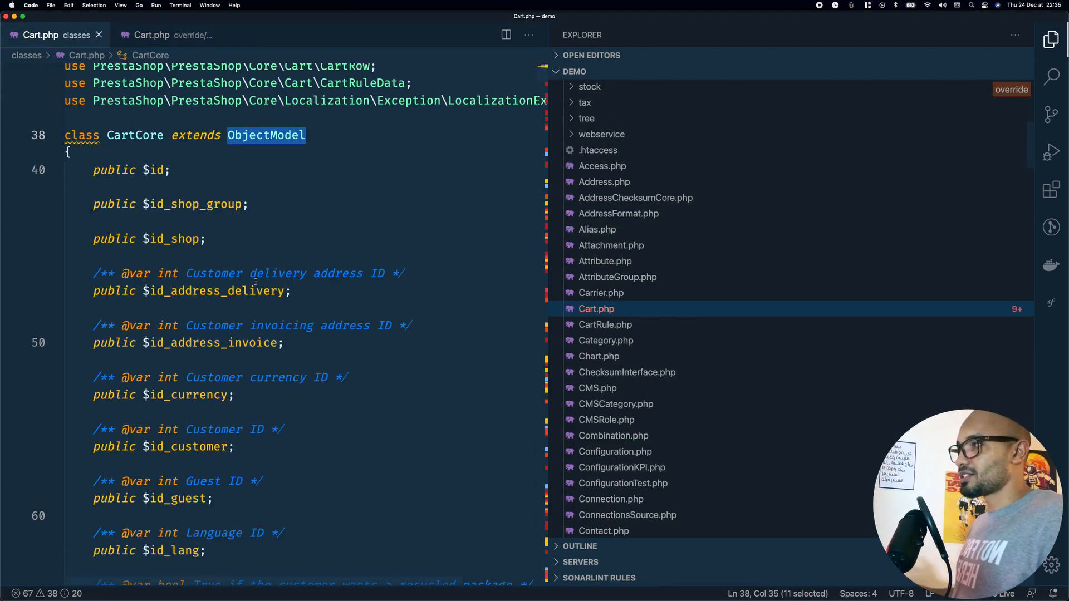
pyautogui.scroll(-3)
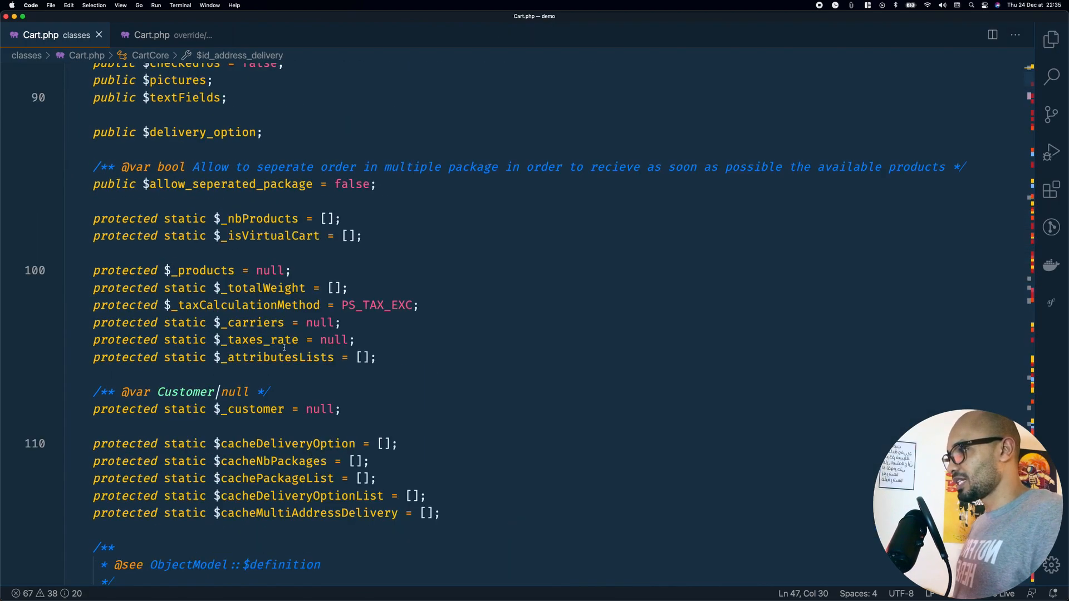
pyautogui.scroll(-3)
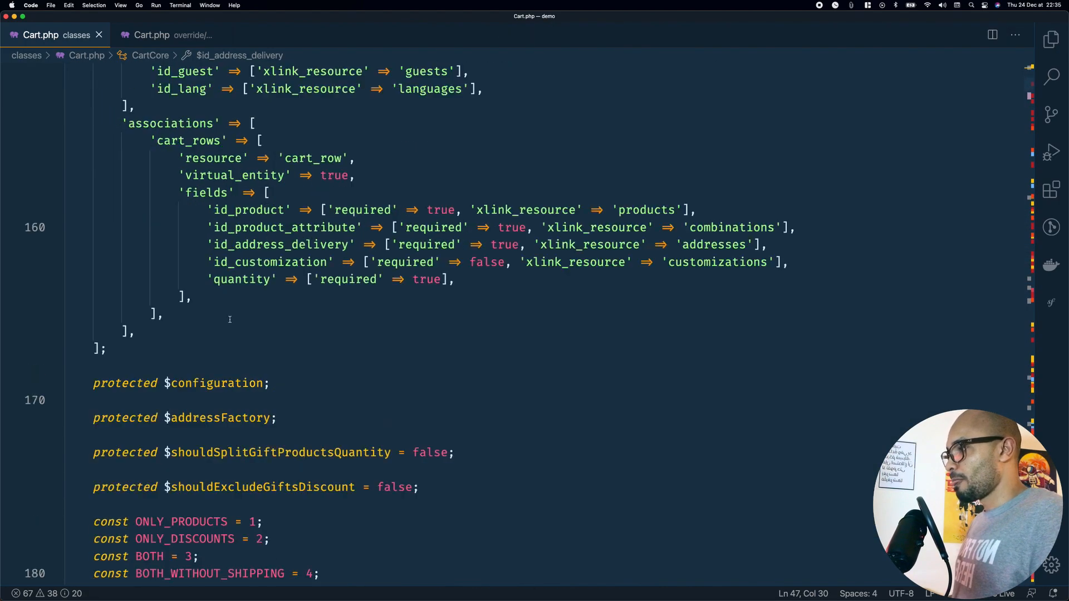
pyautogui.scroll(-3)
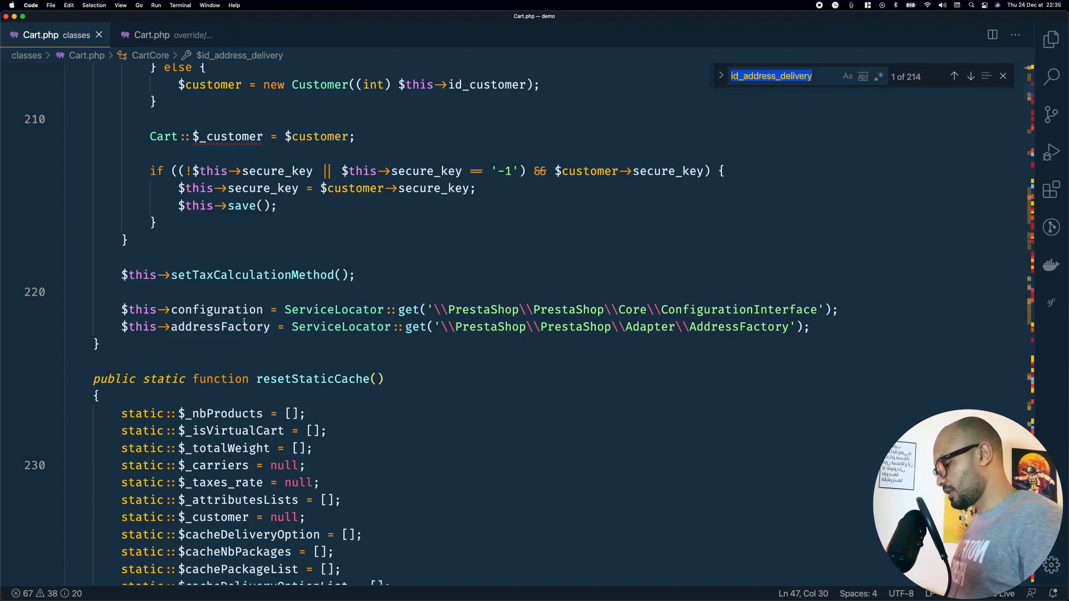
pyautogui.write('constr')
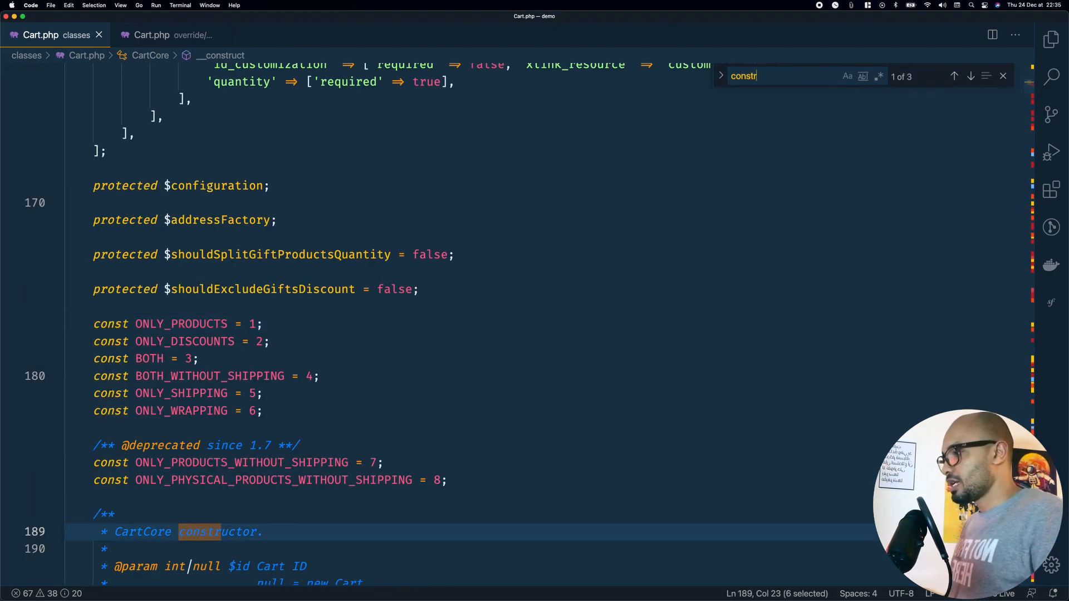
pyautogui.scroll(-3)
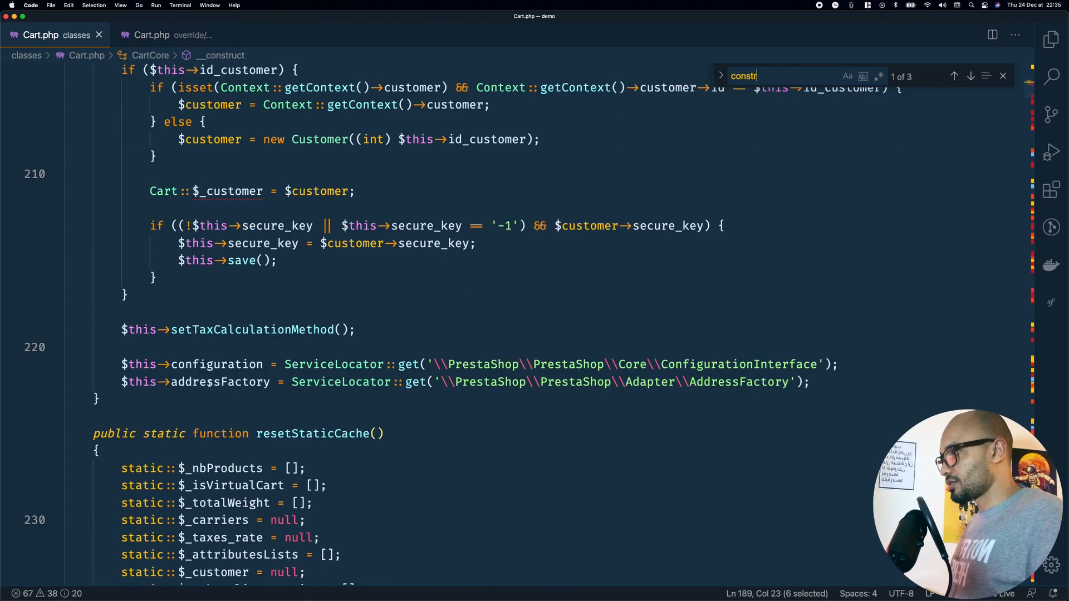
pyautogui.click(970, 76)
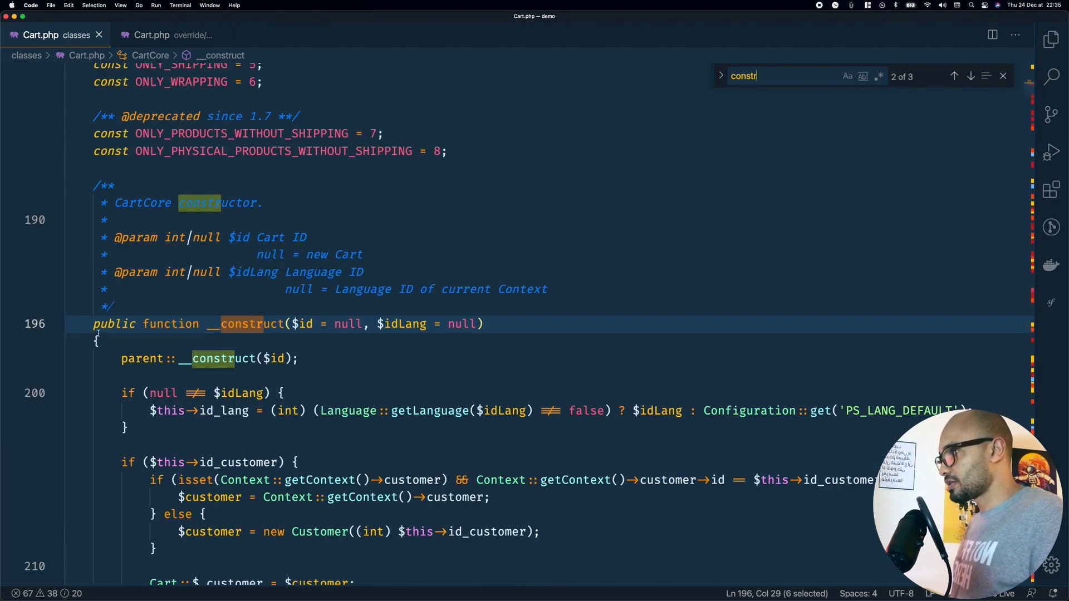
# Copy the constructor and paste it inside the override Cart class.
pyautogui.scroll(-3)
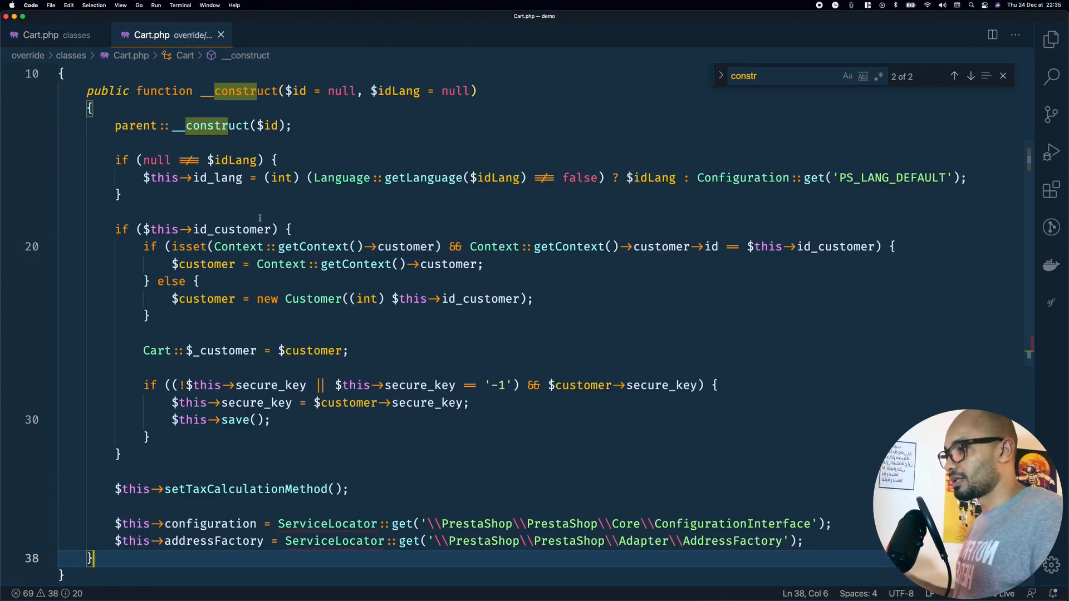
pyautogui.moveTo(312, 446)
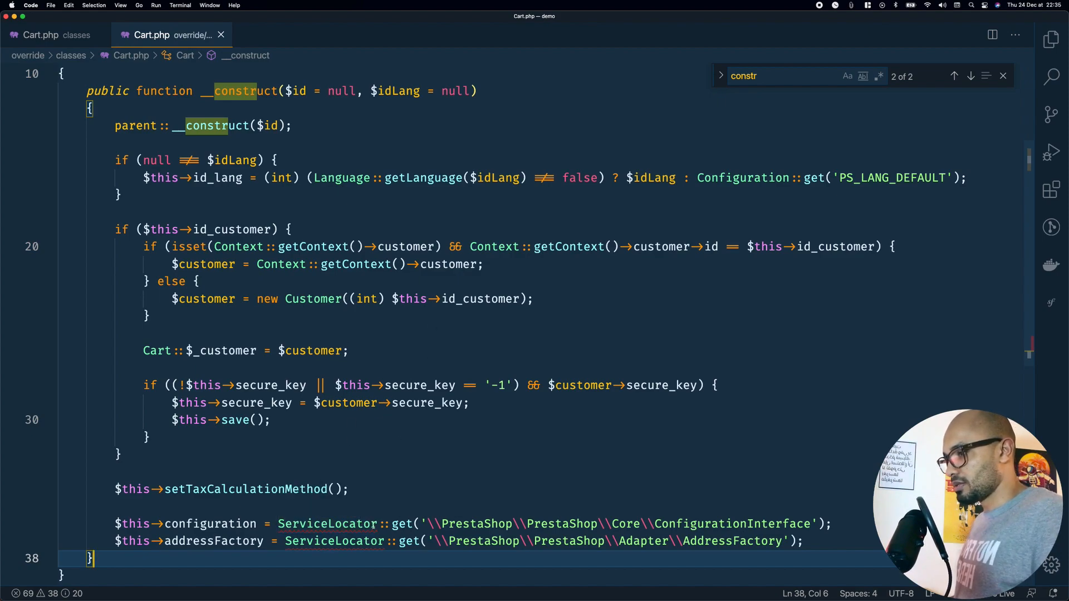
pyautogui.click(391, 523)
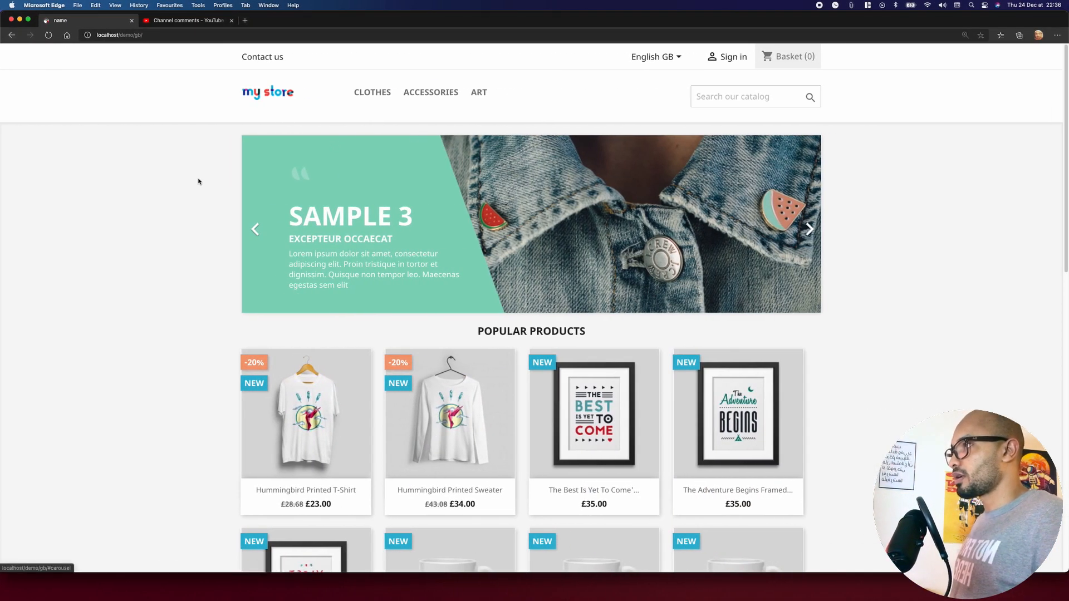
pyautogui.moveTo(89, 178)
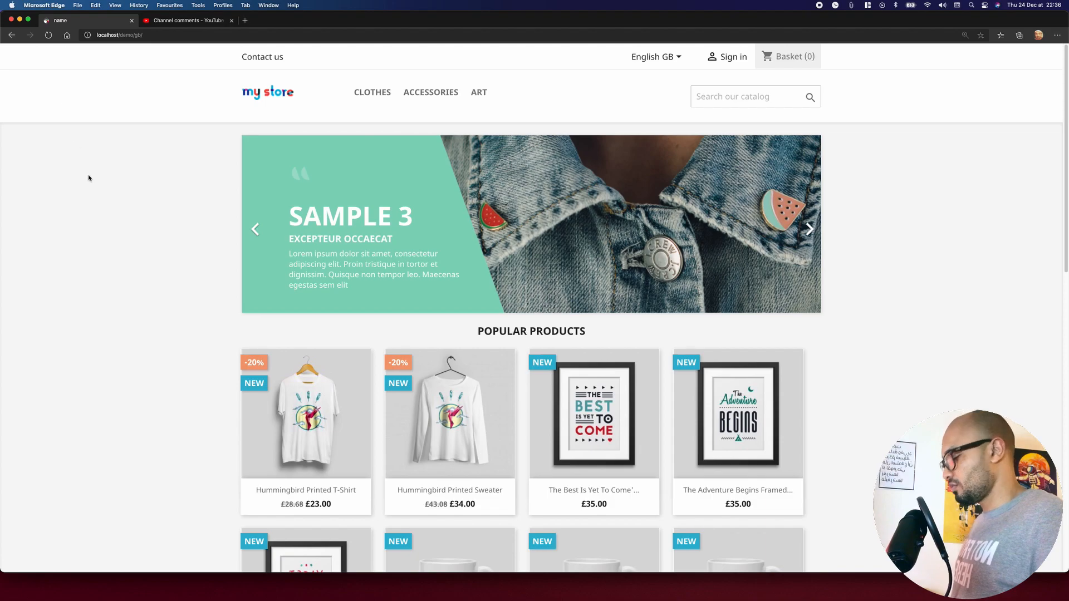
pyautogui.moveTo(95, 193)
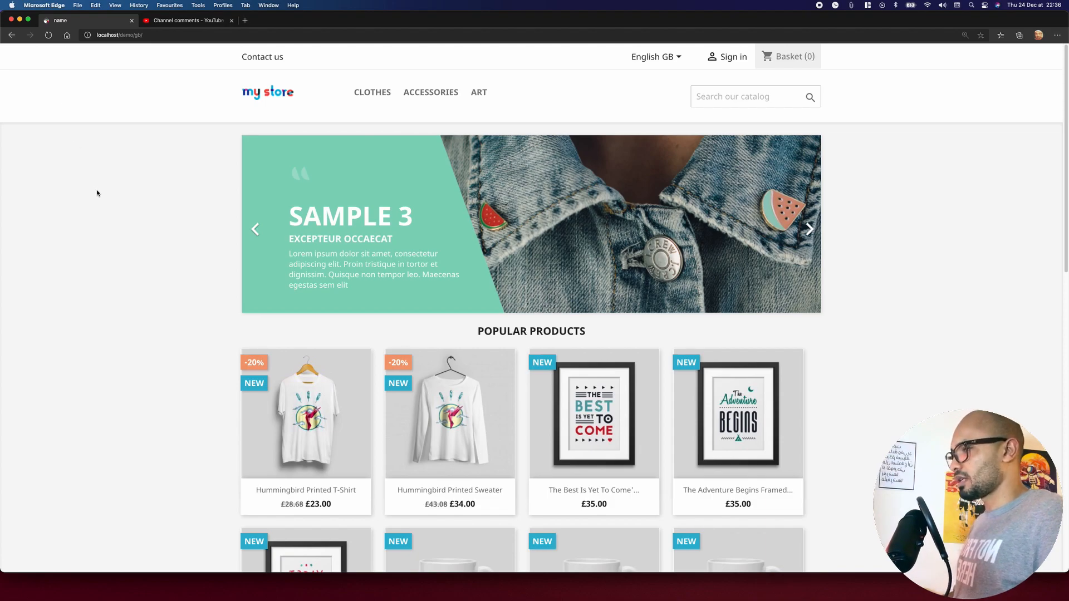
# View the PrestaShop storefront home page to confirm it still loads.
pyautogui.click(808, 228)
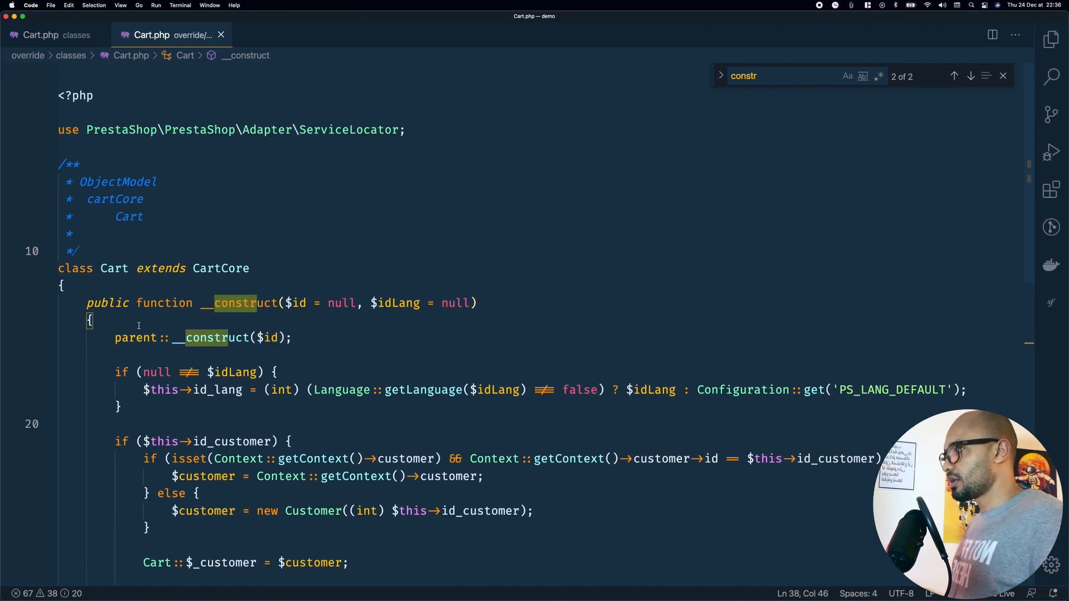
# Add echo "Hello YouTube from override.class.cart"; at the start of the override constructor.
pyautogui.write('echo ""')
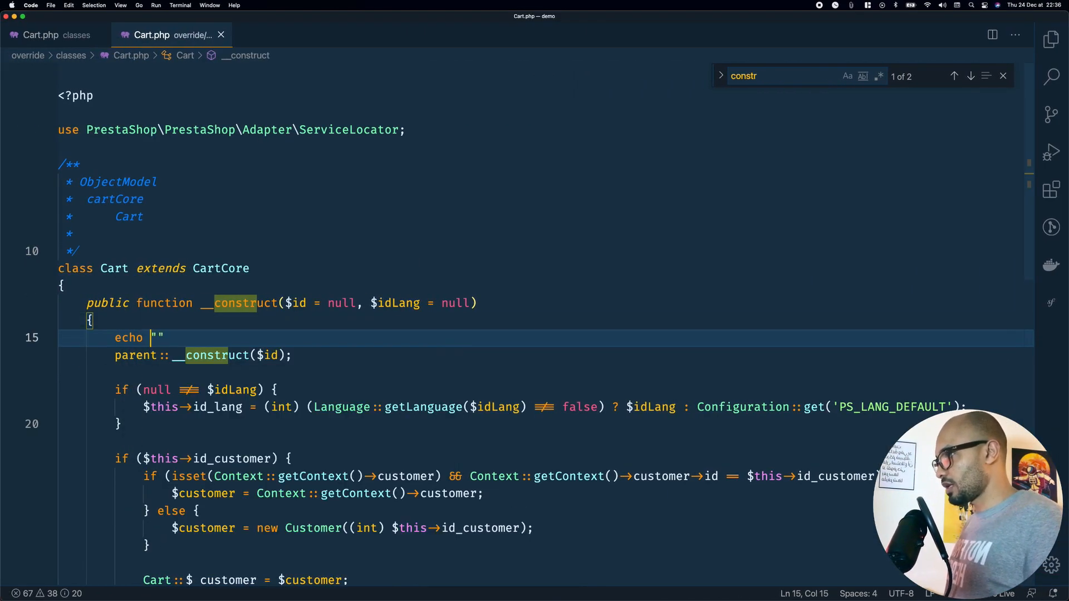
pyautogui.write('Hello Yo')
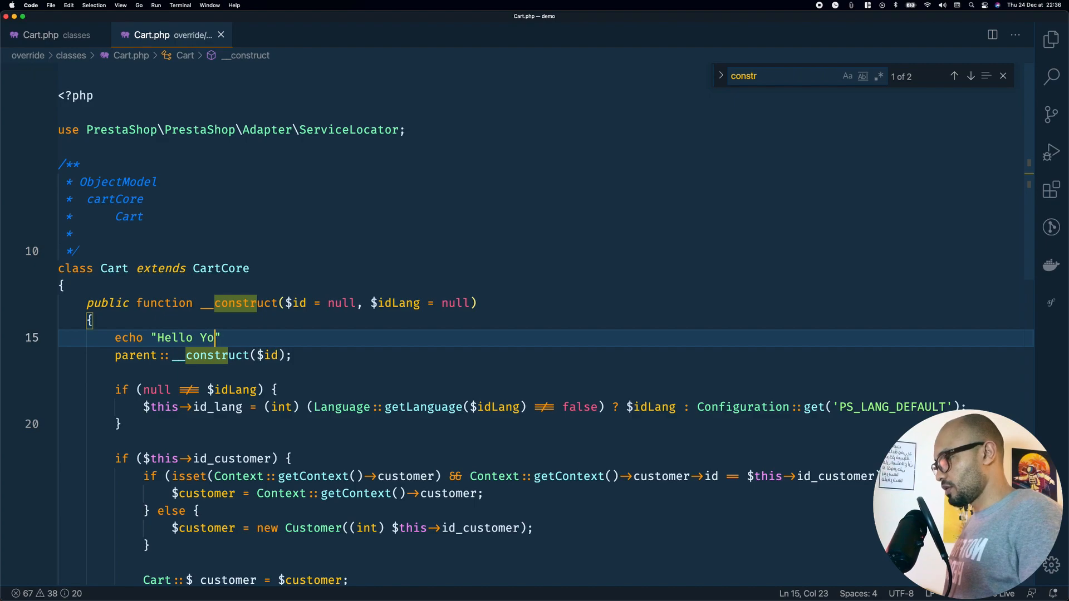
pyautogui.write('u')
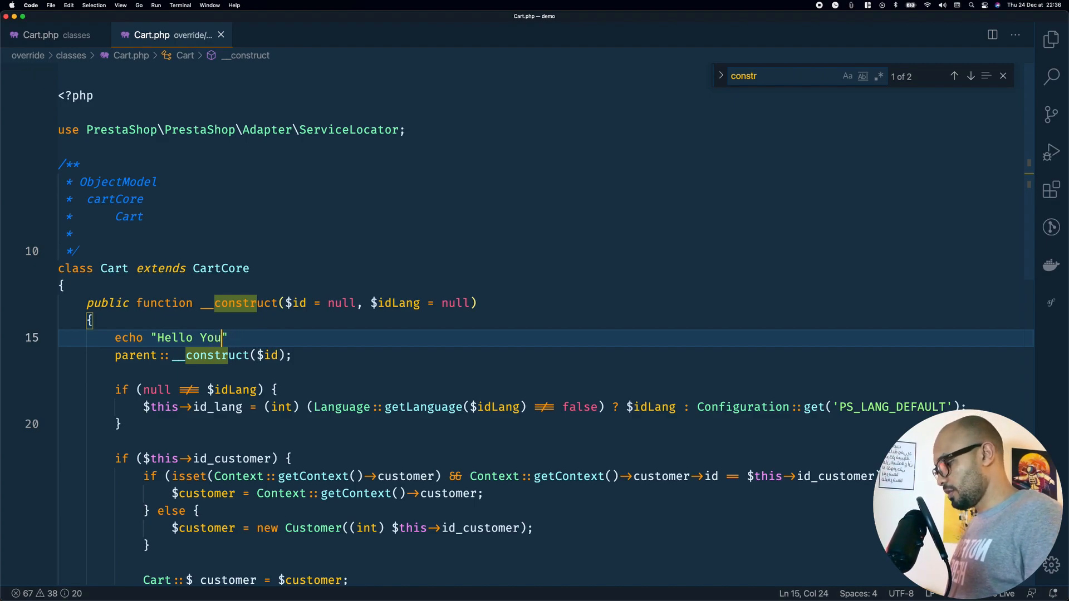
pyautogui.write('Tube from o')
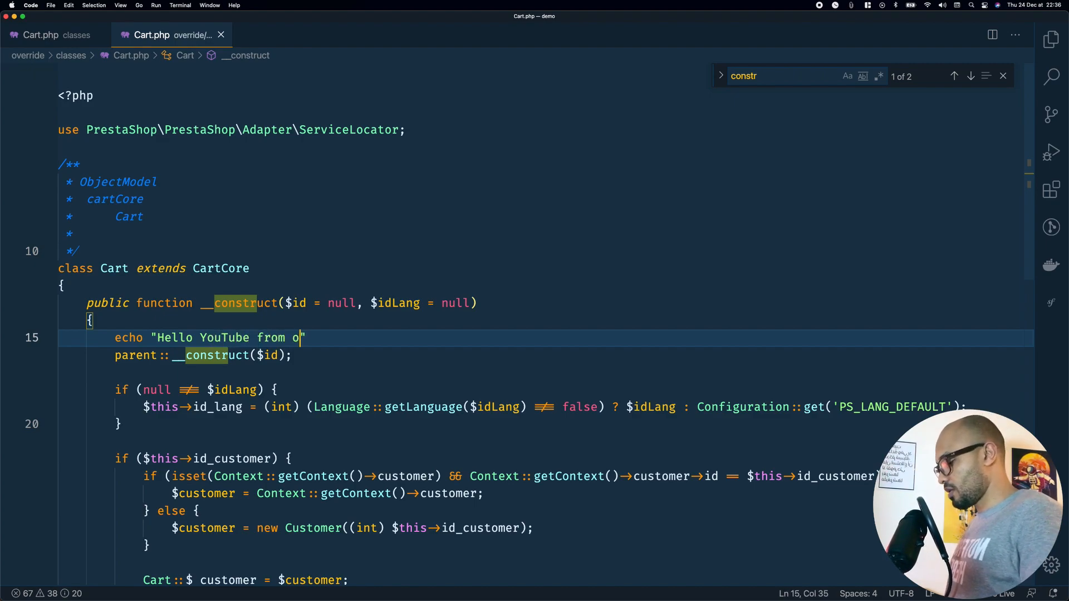
pyautogui.write('verride.clas')
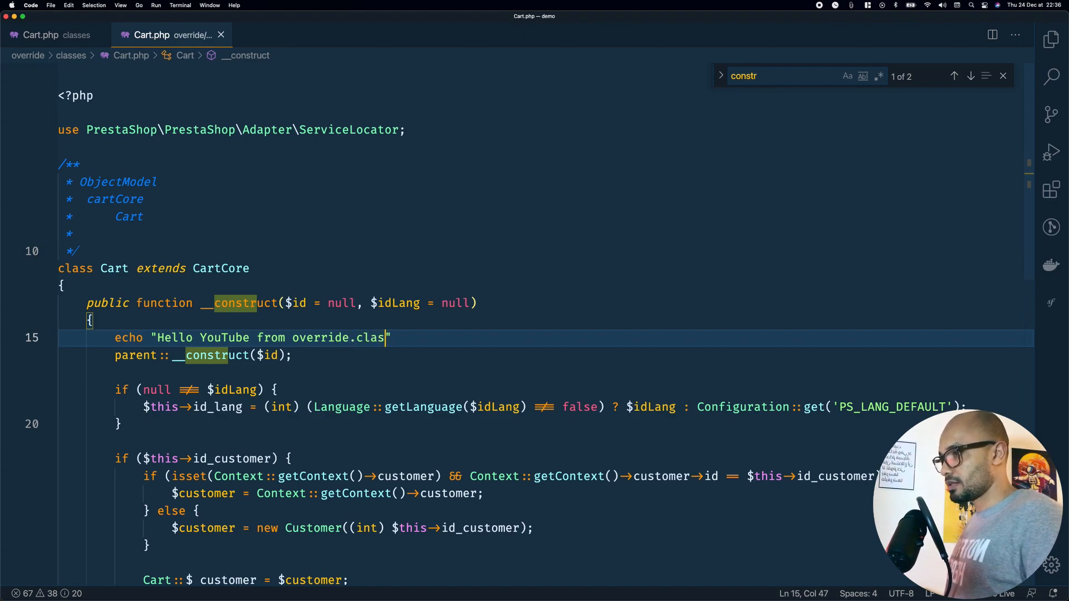
pyautogui.write('s.c')
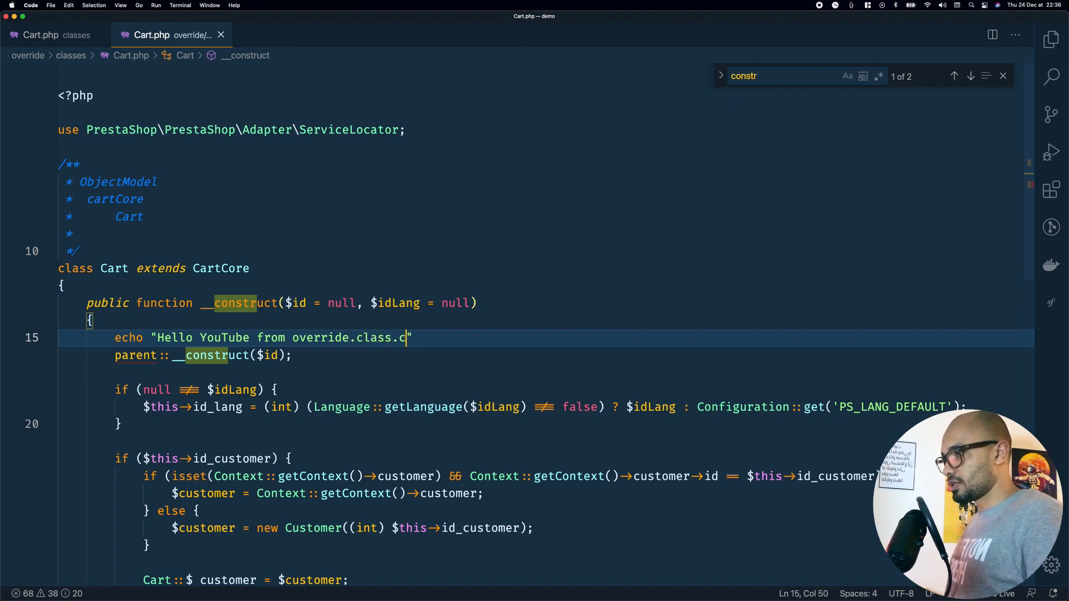
pyautogui.write('art";')
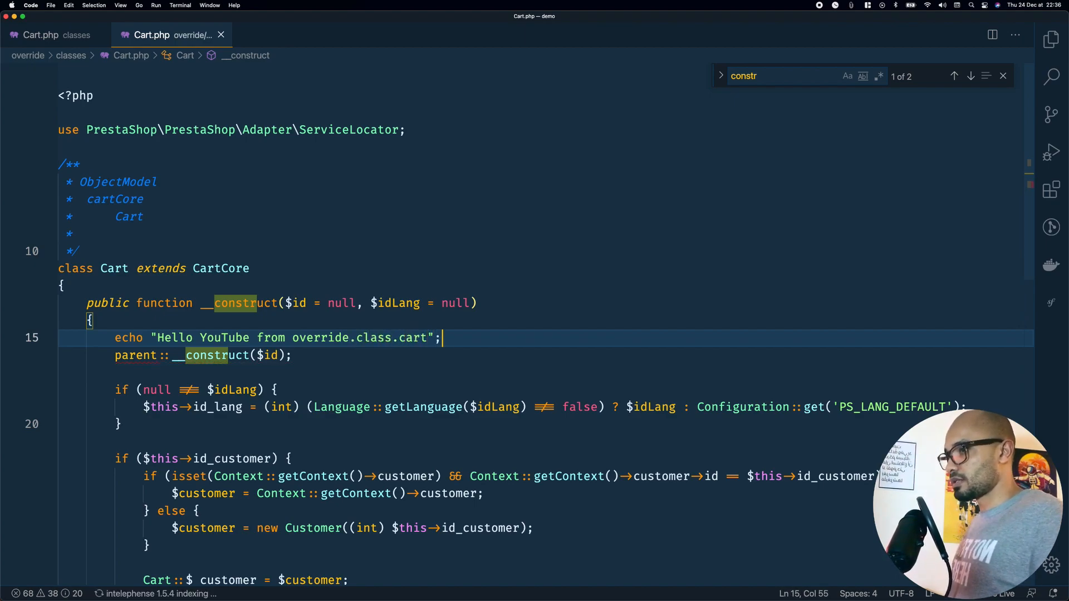
# Reload the storefront, then reach Advanced Parameters > Performance in a new back-office tab.
pyautogui.click(89, 20)
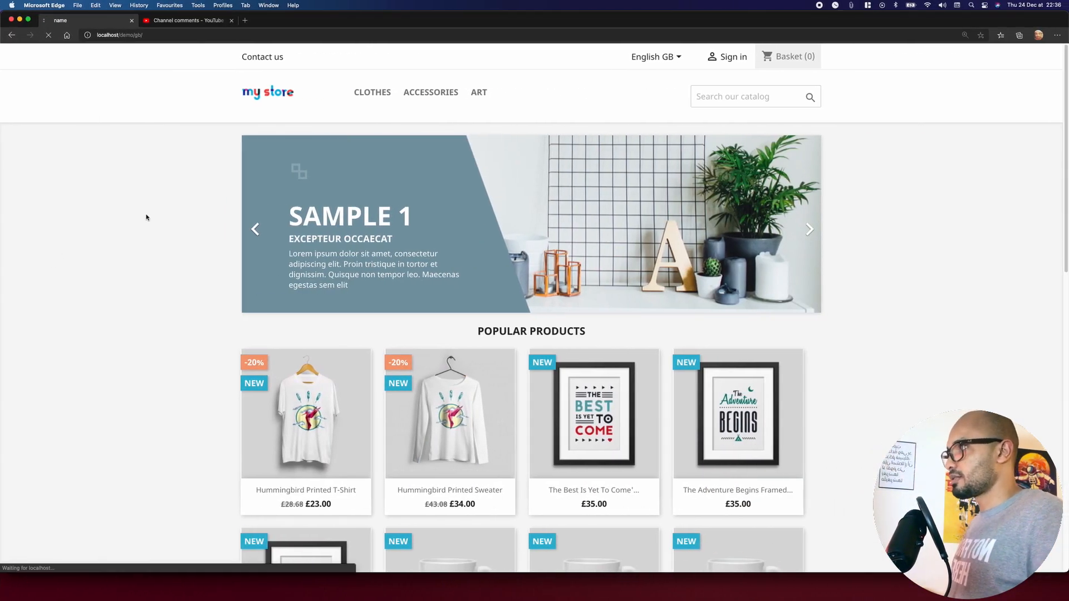
pyautogui.moveTo(107, 59)
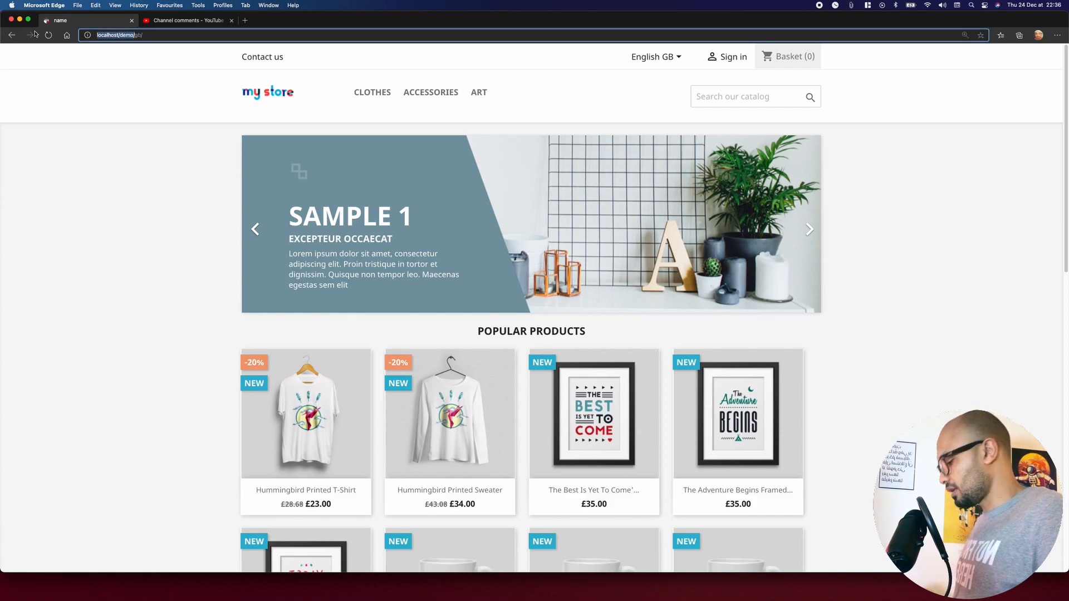
pyautogui.click(344, 20)
pyautogui.write('http://localhost/demo/admi')
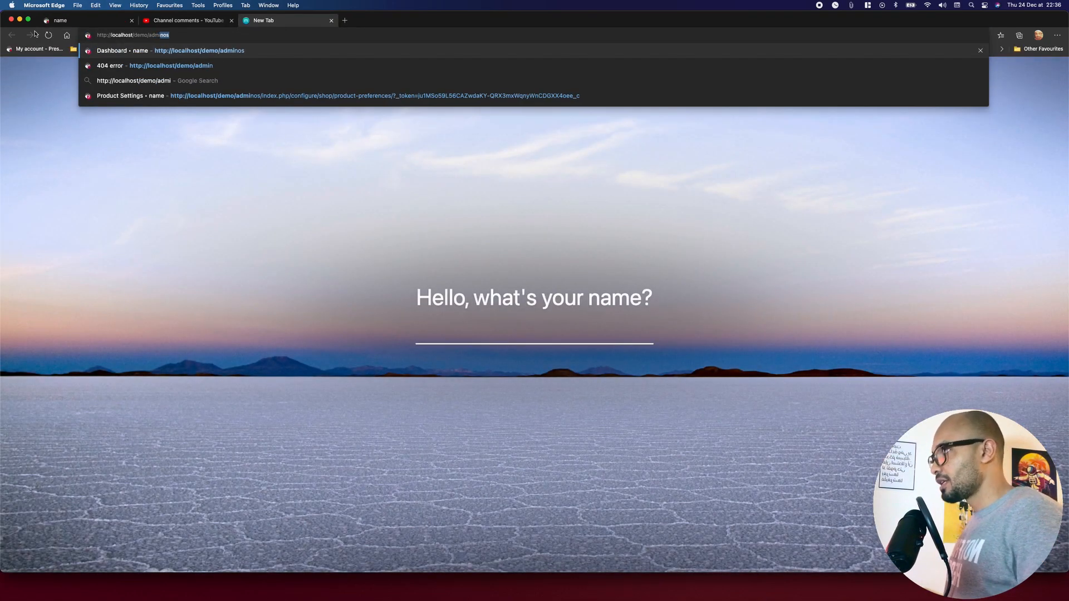
pyautogui.click(199, 50)
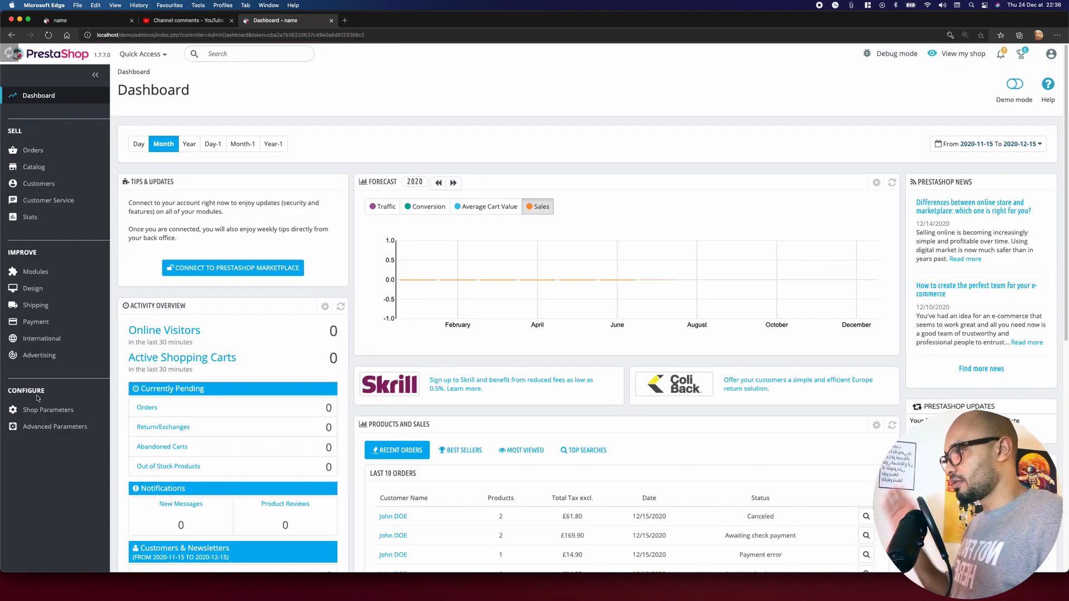
pyautogui.click(54, 426)
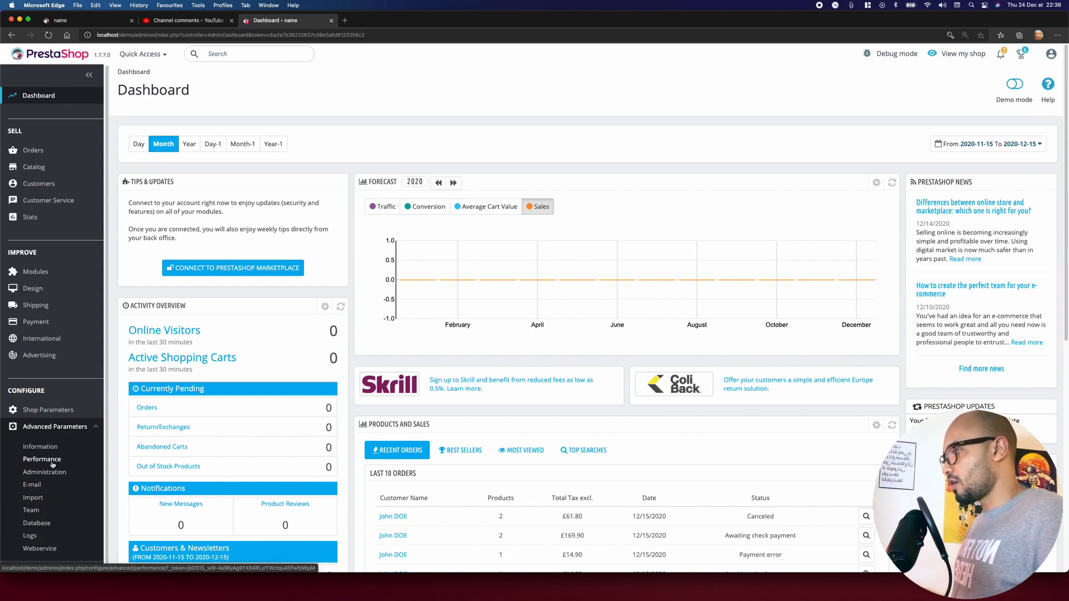
pyautogui.click(42, 459)
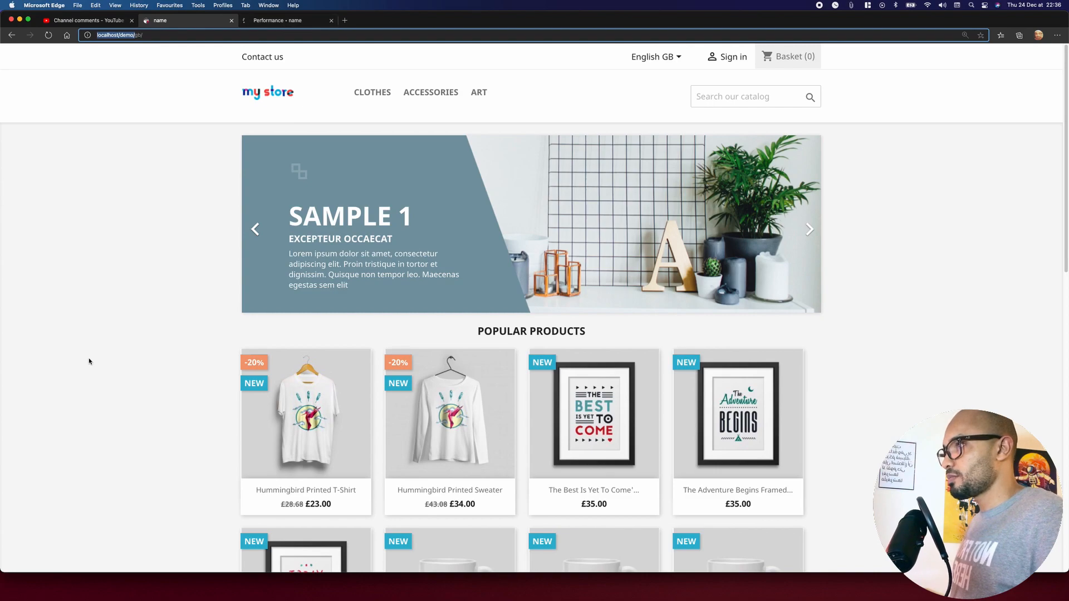
# Reload the storefront so "Hello YouTube from override.class.cart" shows above the header.
pyautogui.click(809, 229)
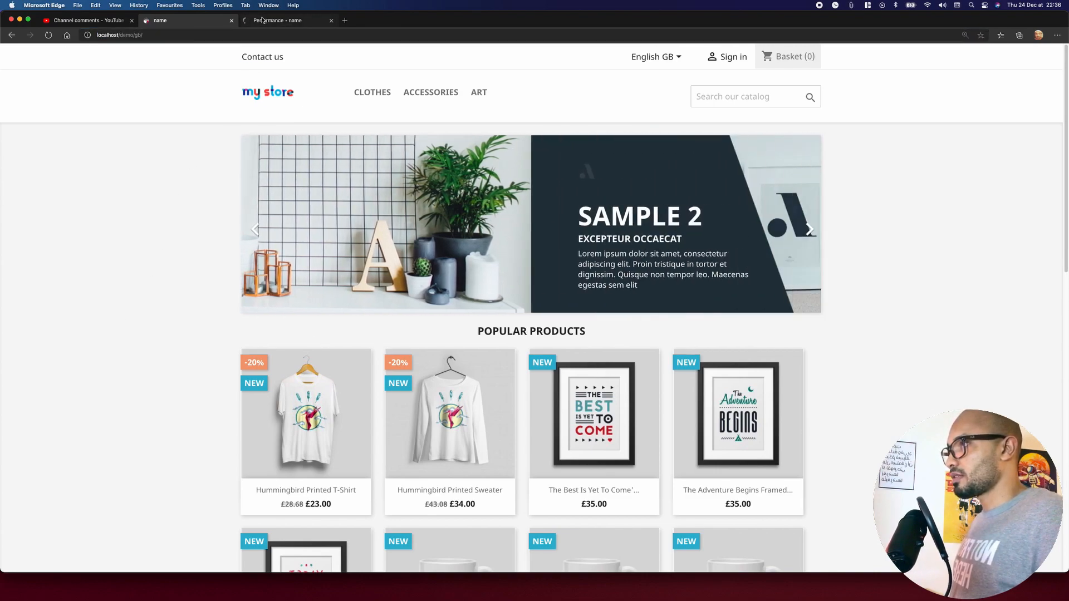
pyautogui.click(286, 20)
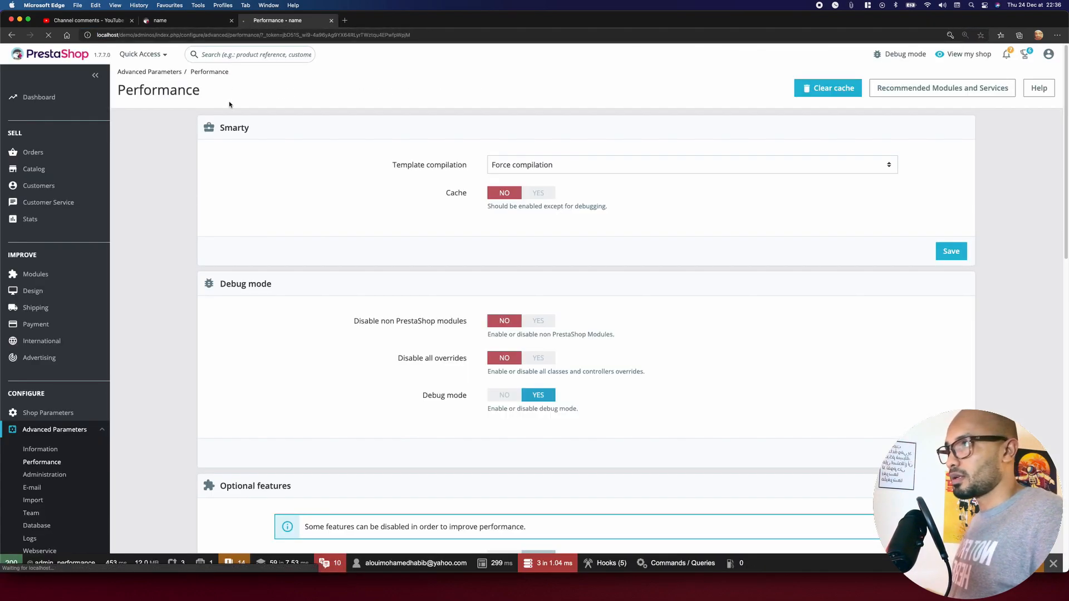
pyautogui.click(827, 87)
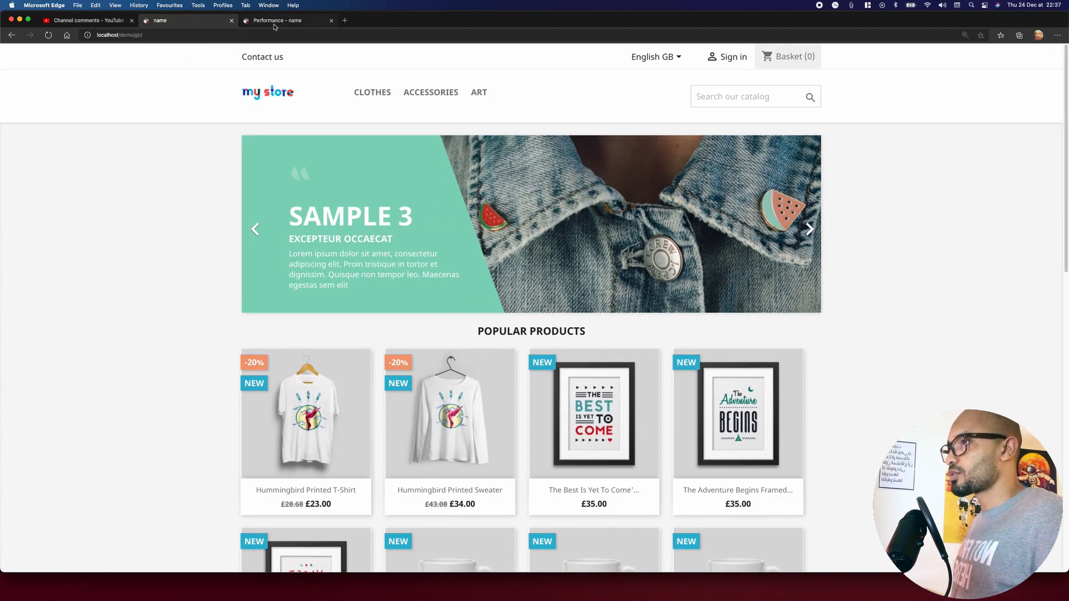
pyautogui.moveTo(194, 45)
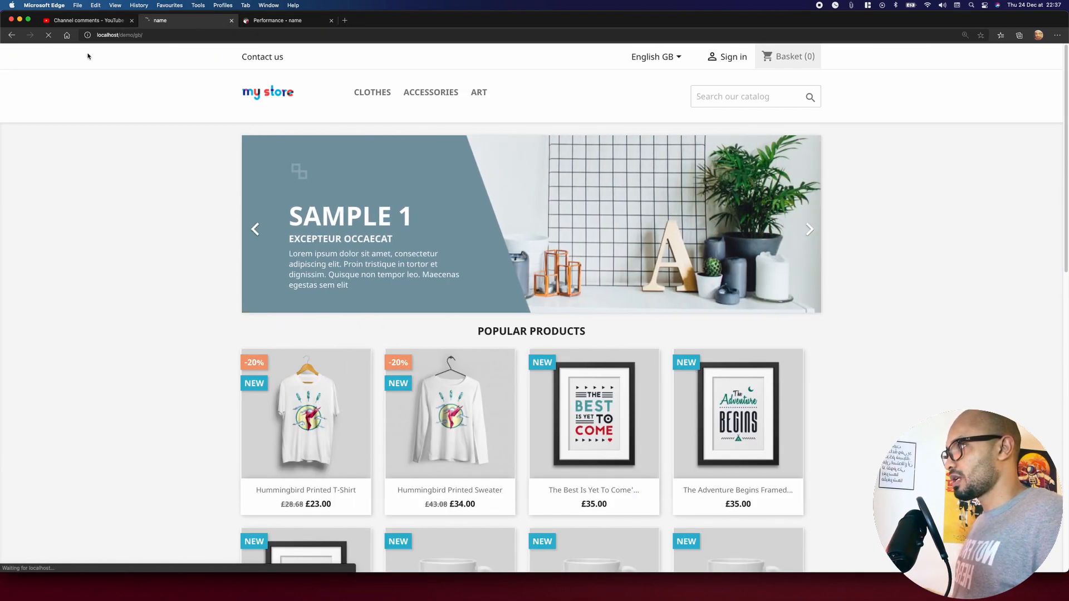
pyautogui.click(48, 35)
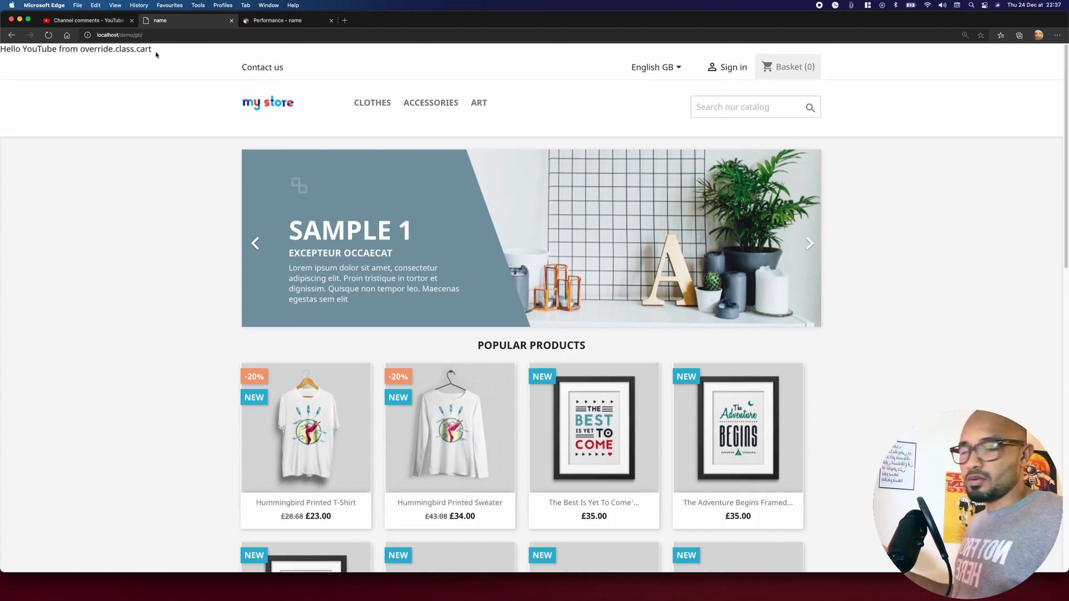
pyautogui.click(808, 244)
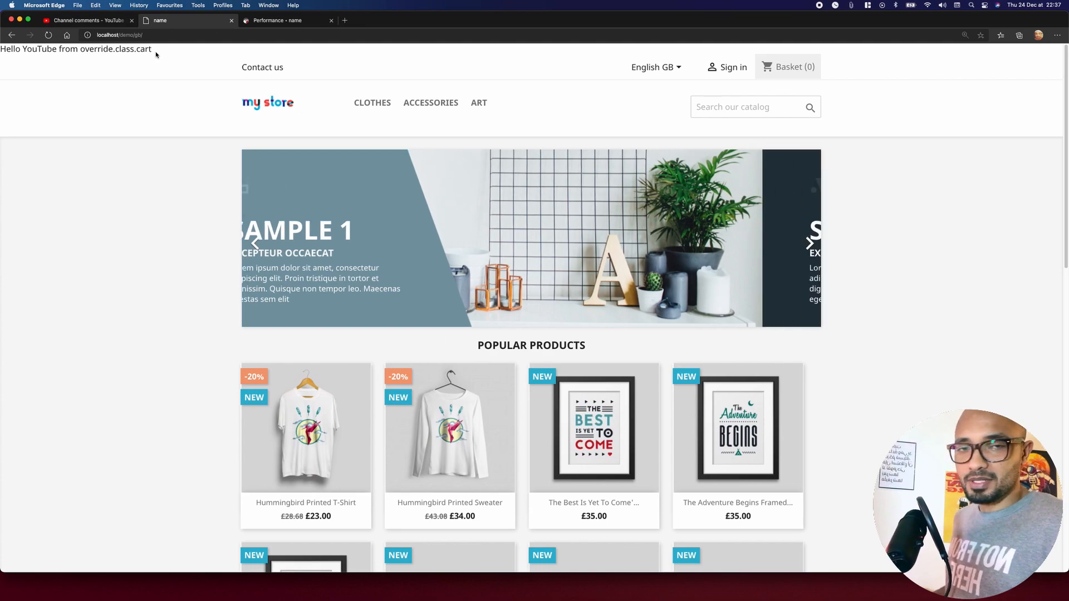
pyautogui.click(809, 244)
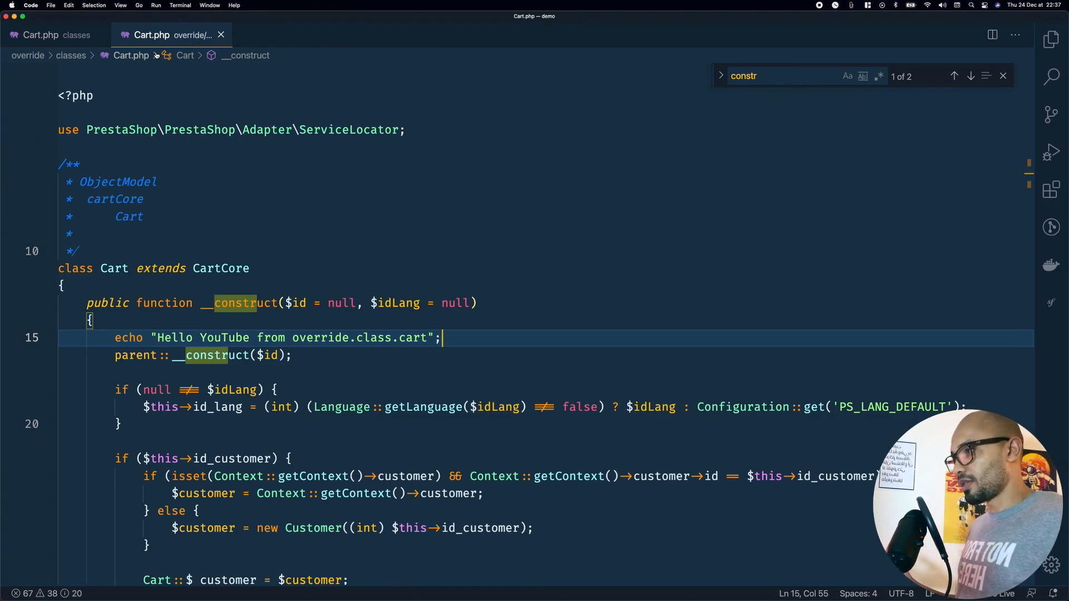
# Show the YouTube Studio channel comments with the class-override question.
pyautogui.click(41, 35)
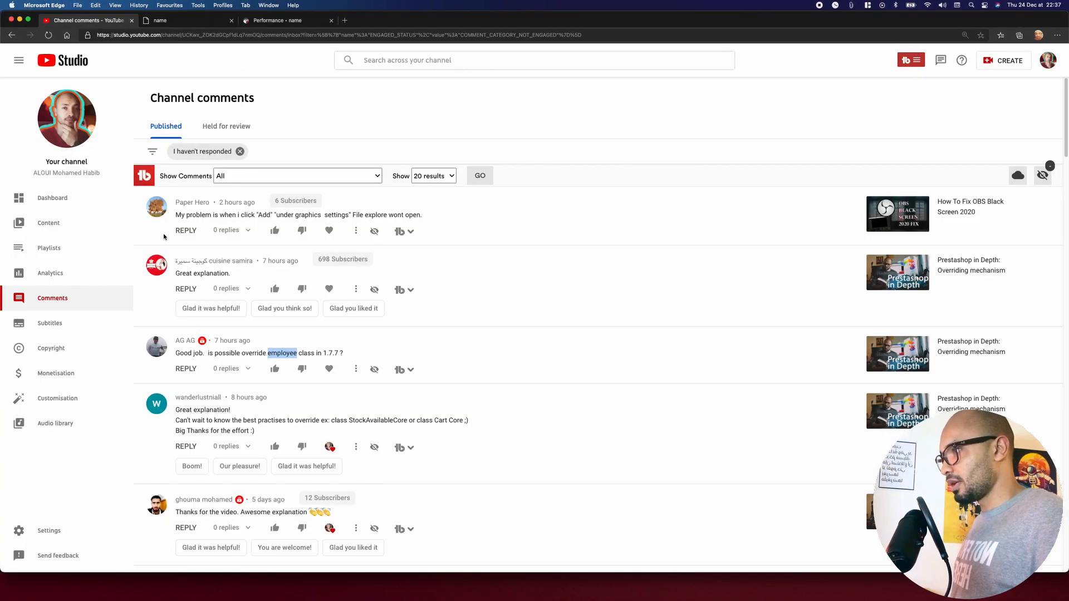
pyautogui.moveTo(589, 491)
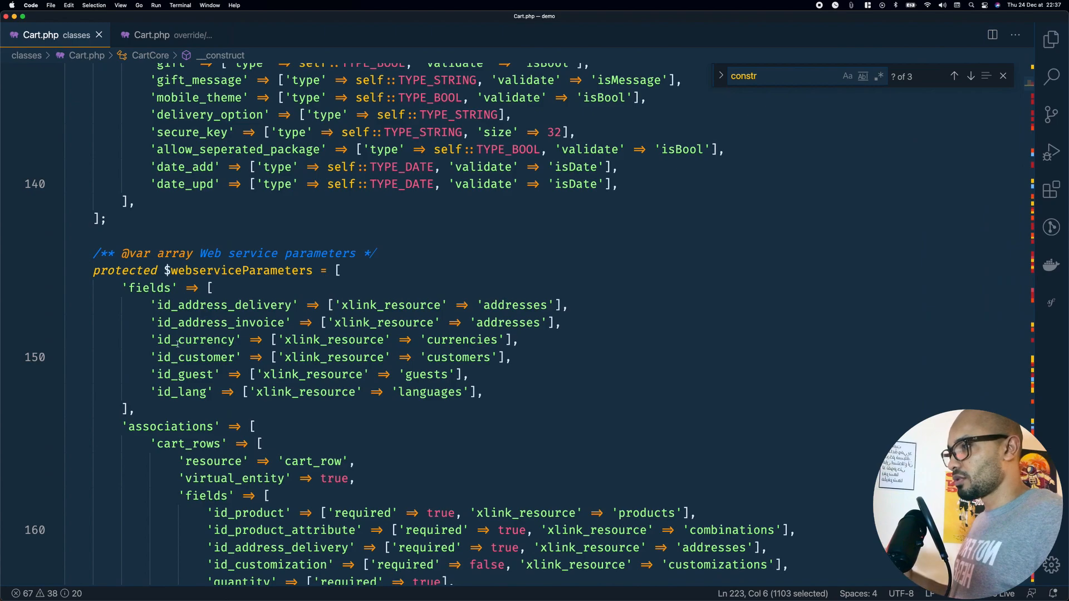
# Paste CartCore's $definition into the override class and add a 'custom_input' field.
pyautogui.scroll(3)
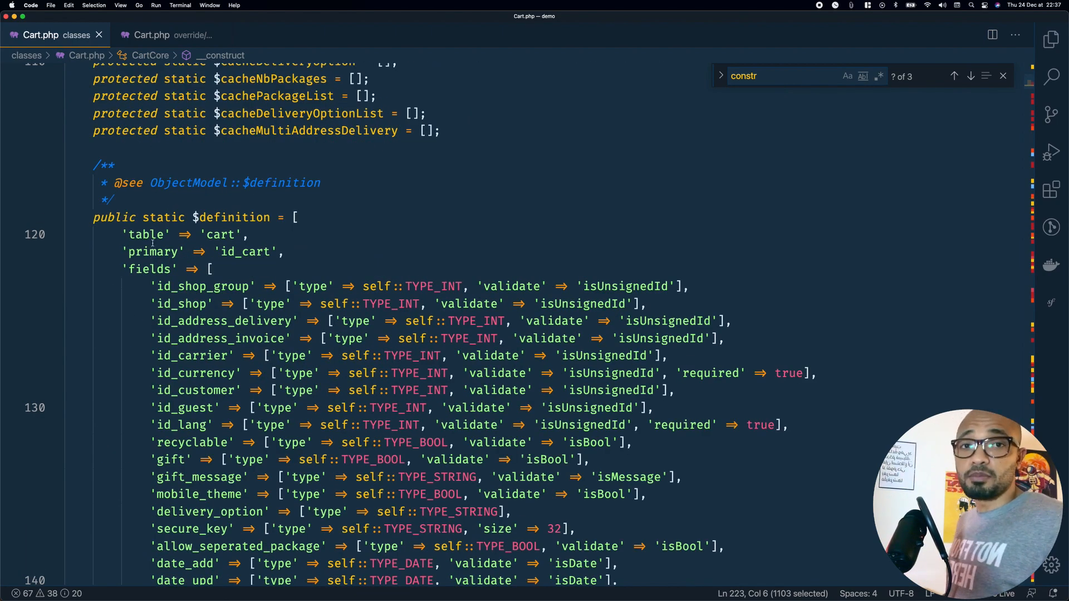
pyautogui.scroll(-3)
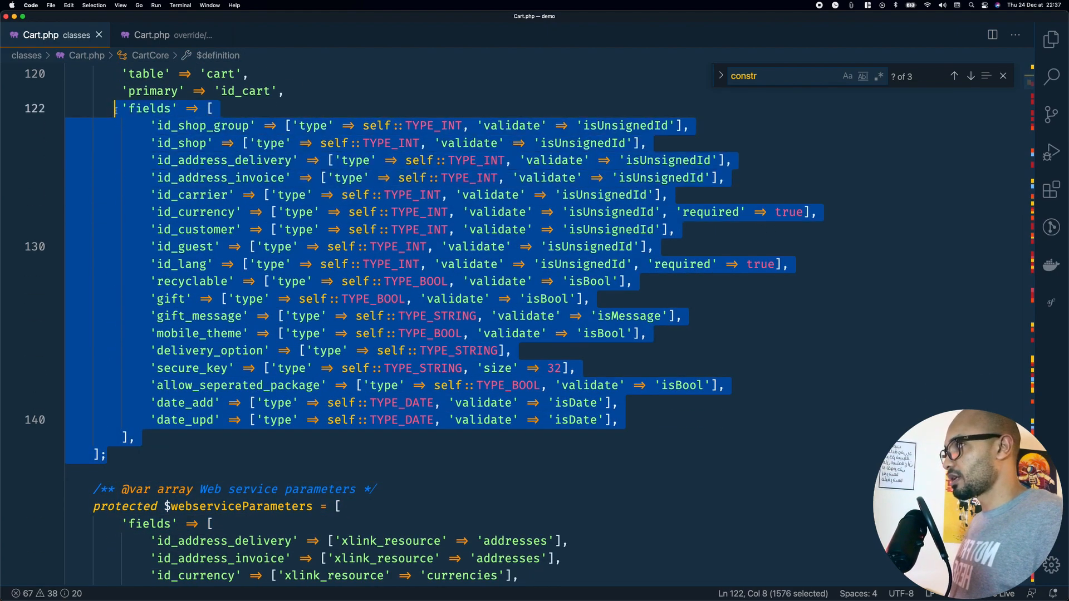
pyautogui.scroll(3)
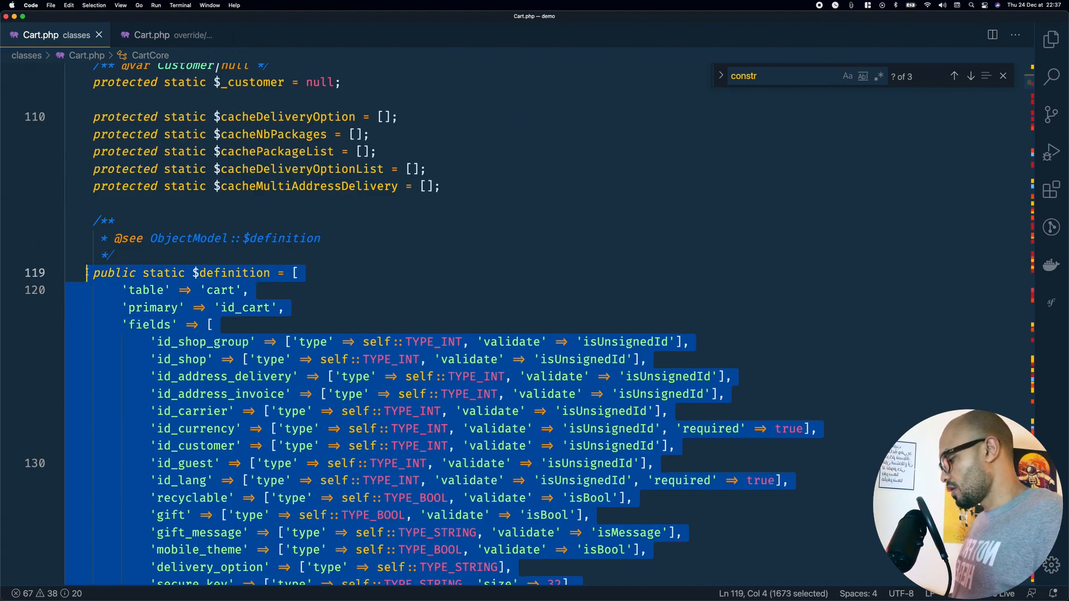
pyautogui.click(152, 34)
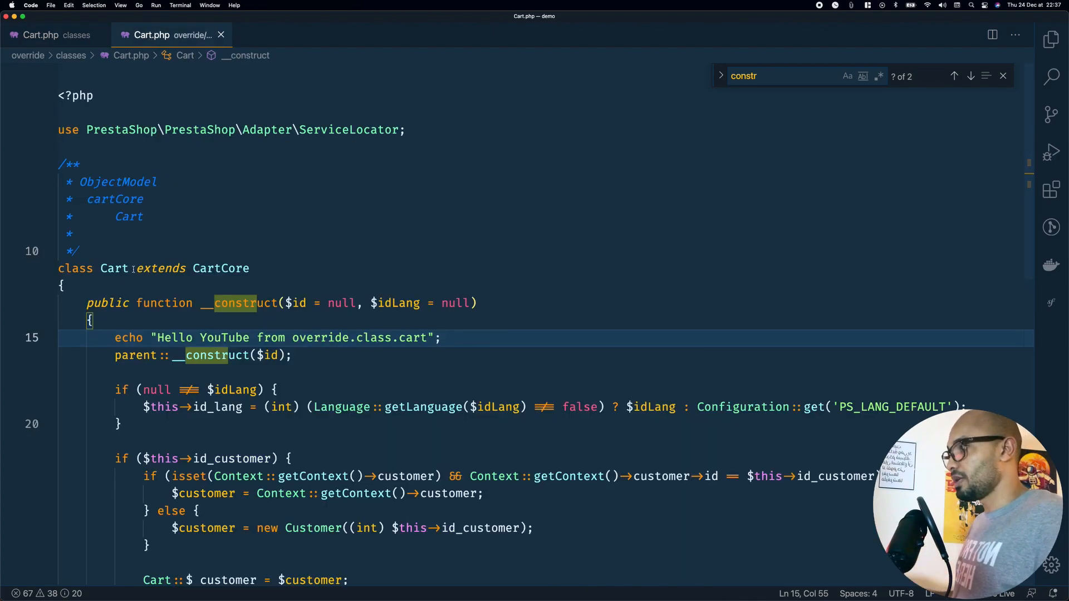
pyautogui.click(89, 303)
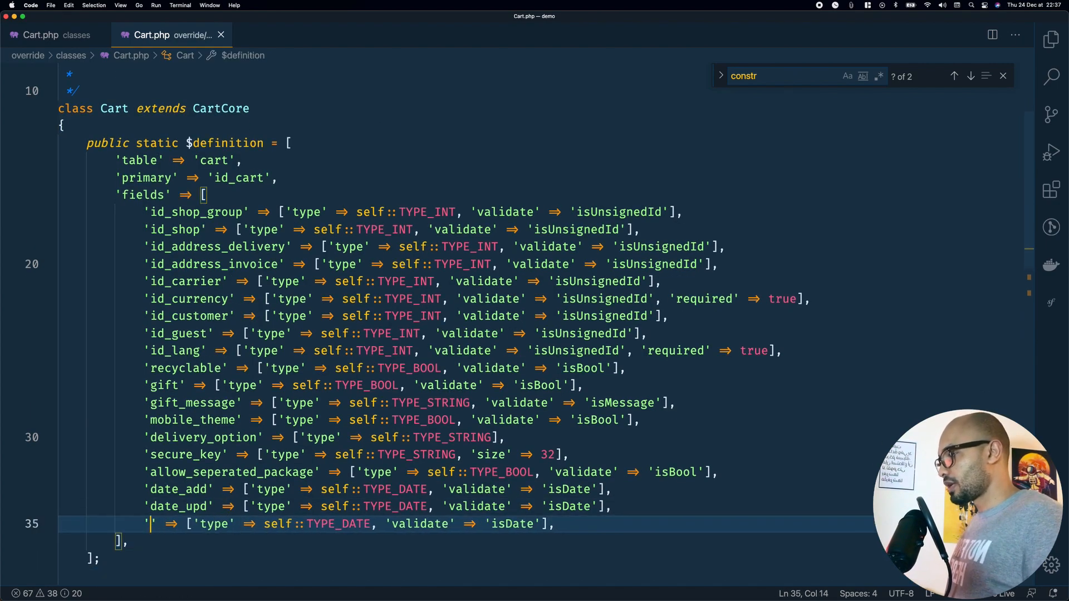
pyautogui.write('custom_')
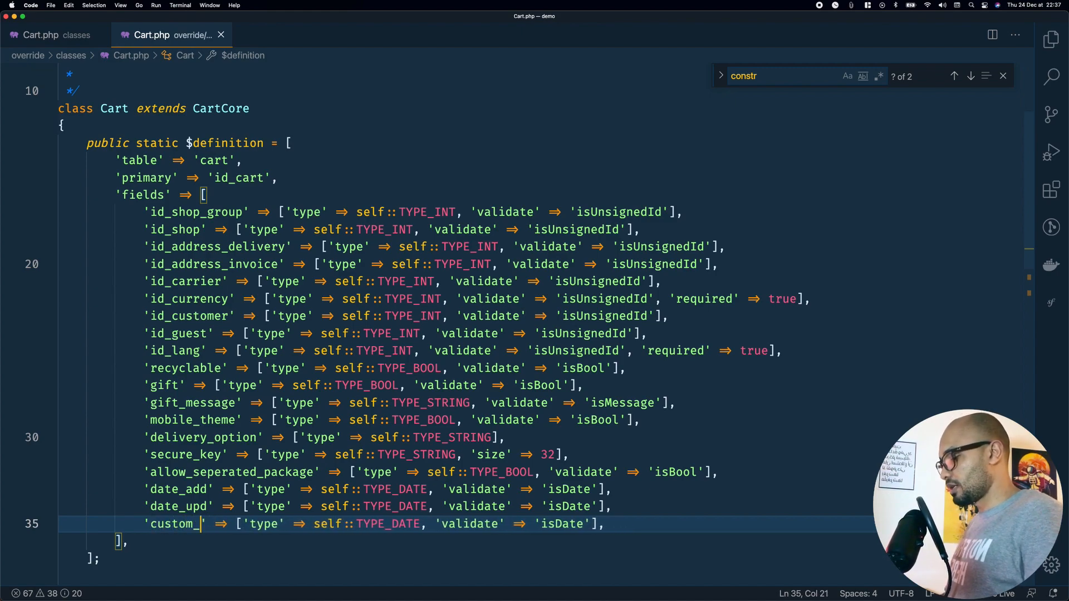
pyautogui.write('input')
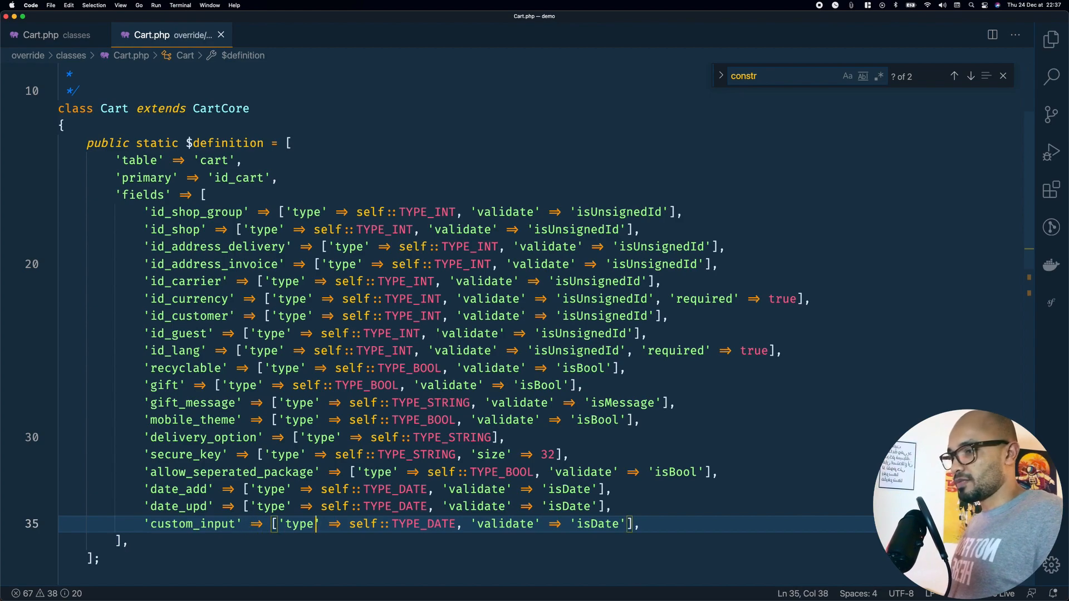